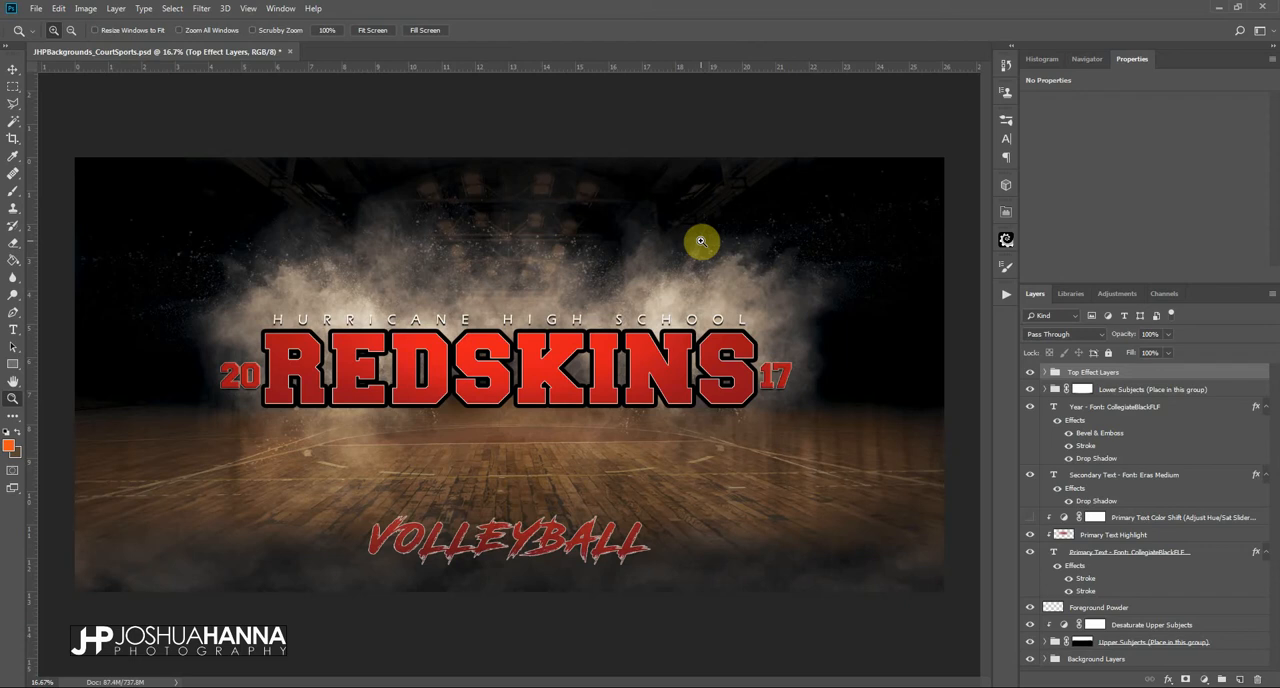
mouse_move(196, 300)
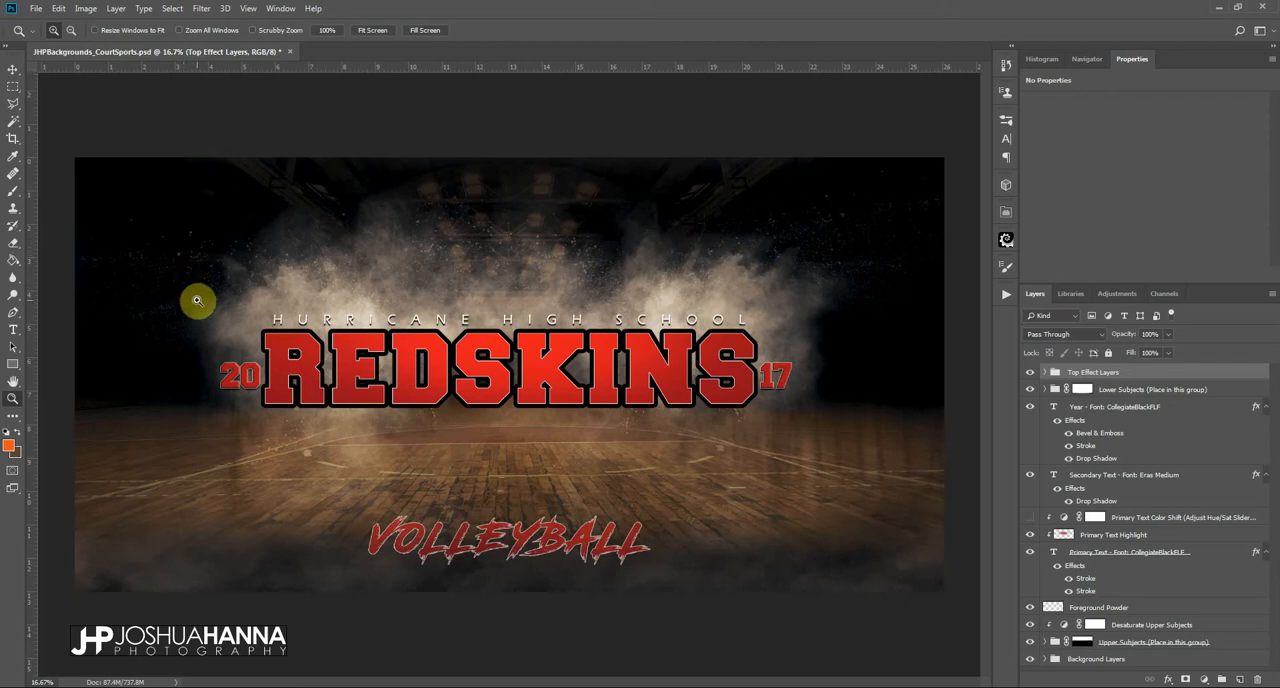
mouse_move(128, 156)
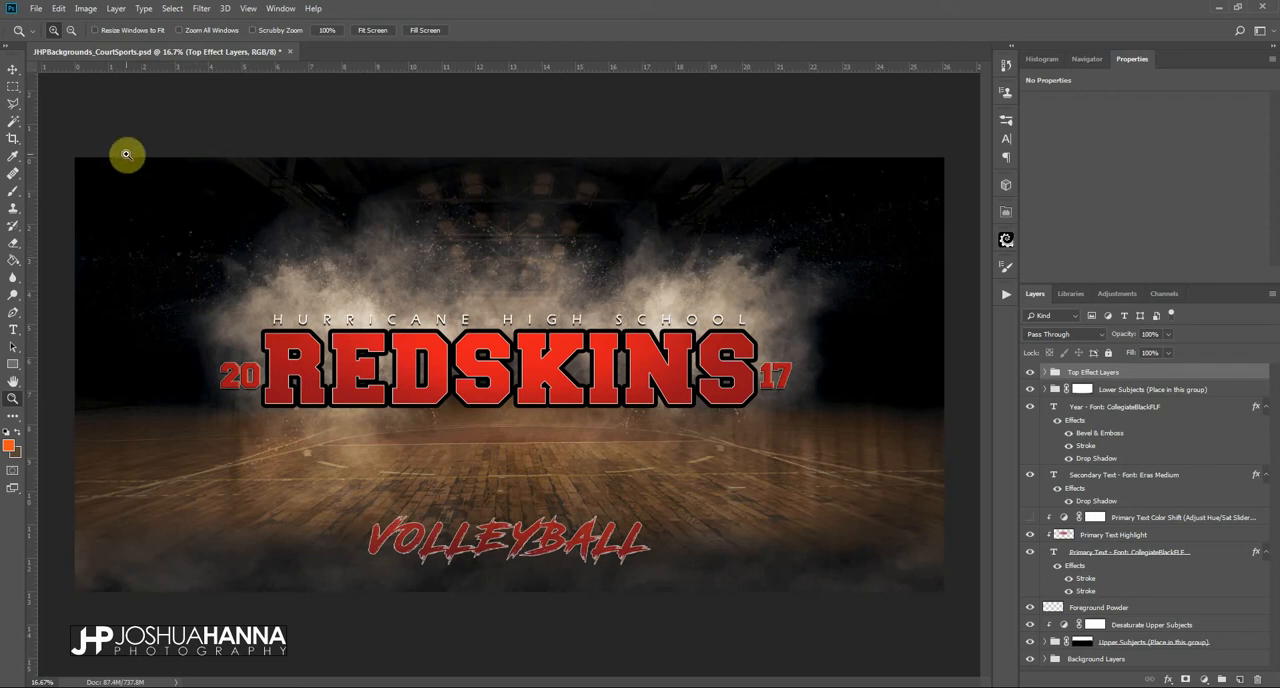
mouse_move(278, 188)
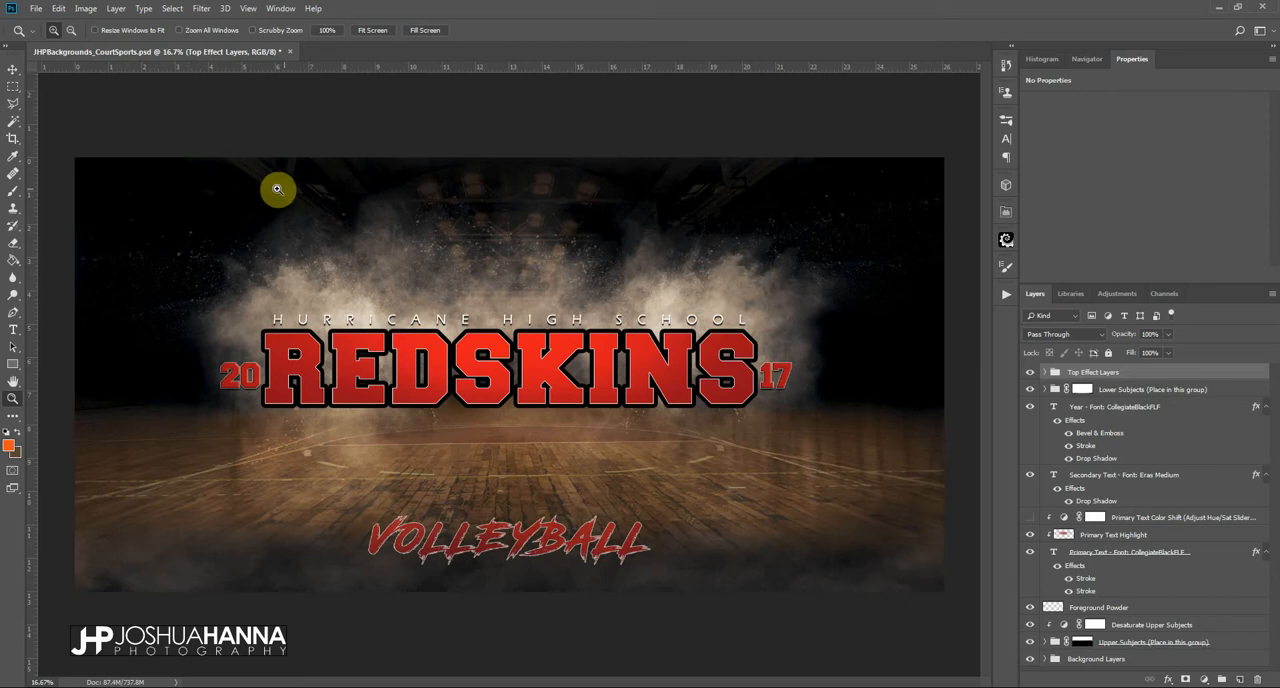
mouse_move(102, 408)
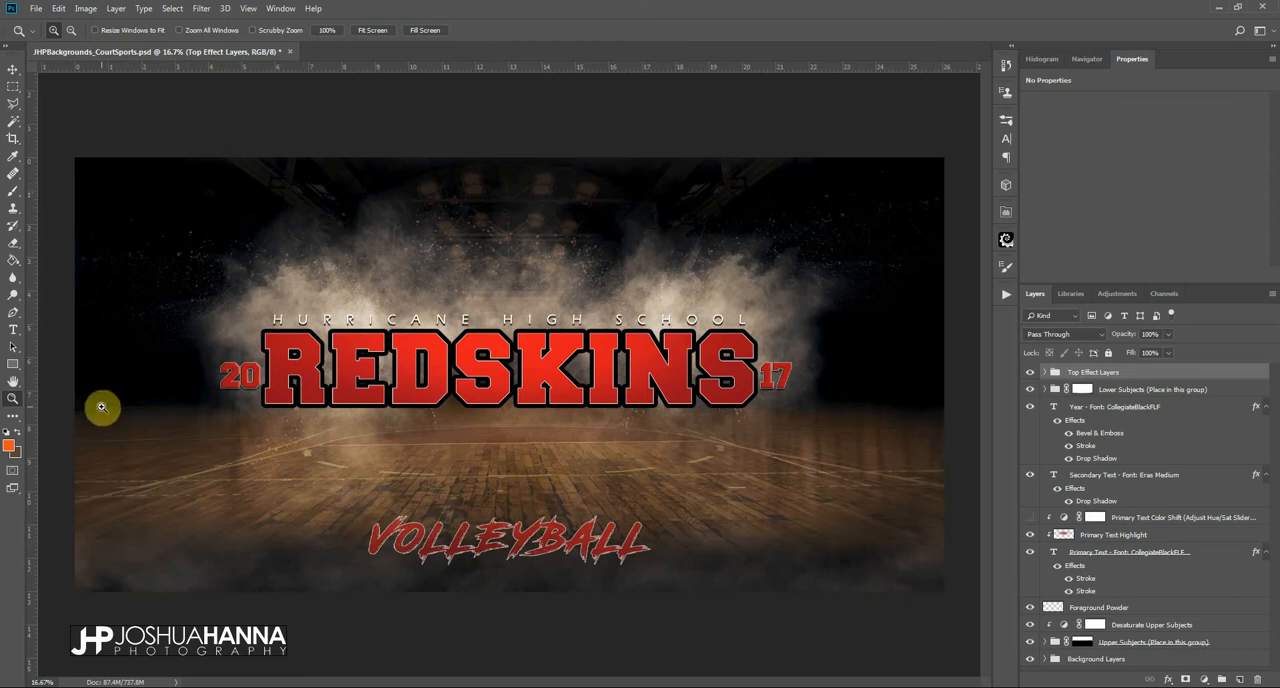
mouse_move(136, 316)
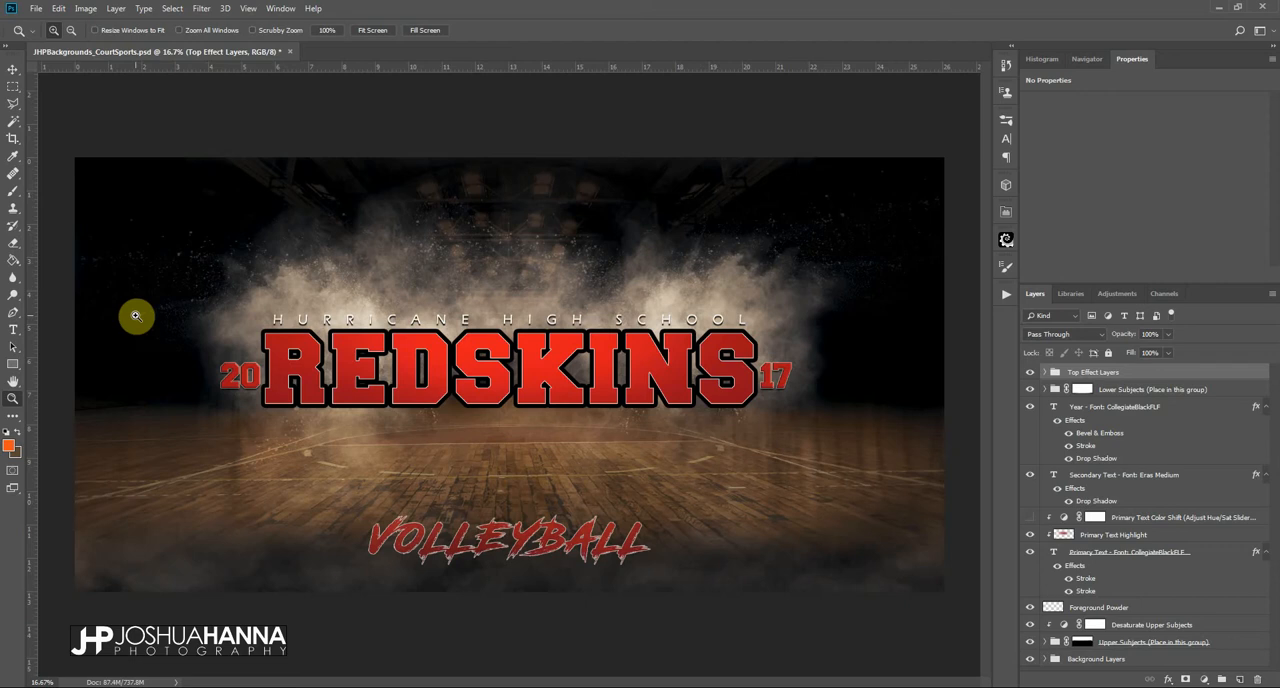
mouse_move(252, 240)
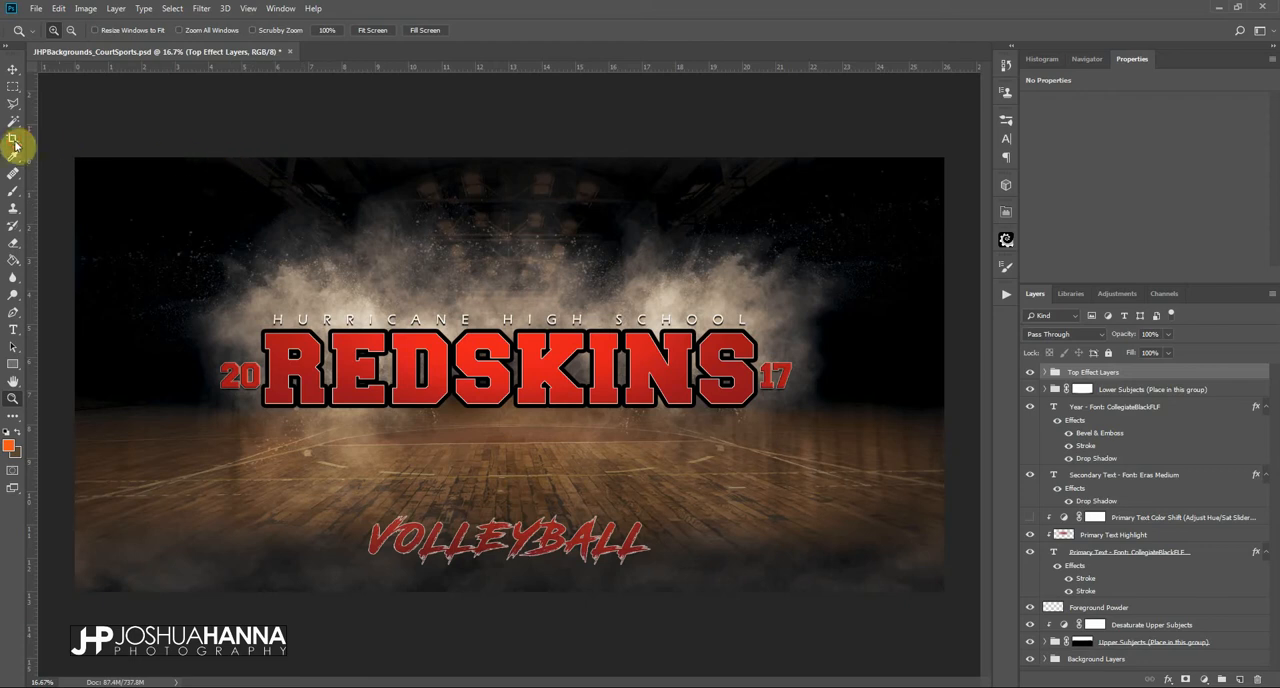
- With the Crop tool, toggle Delete Cropped Pixels, trial a tighter crop and cancel back to the full poster
click(12, 138)
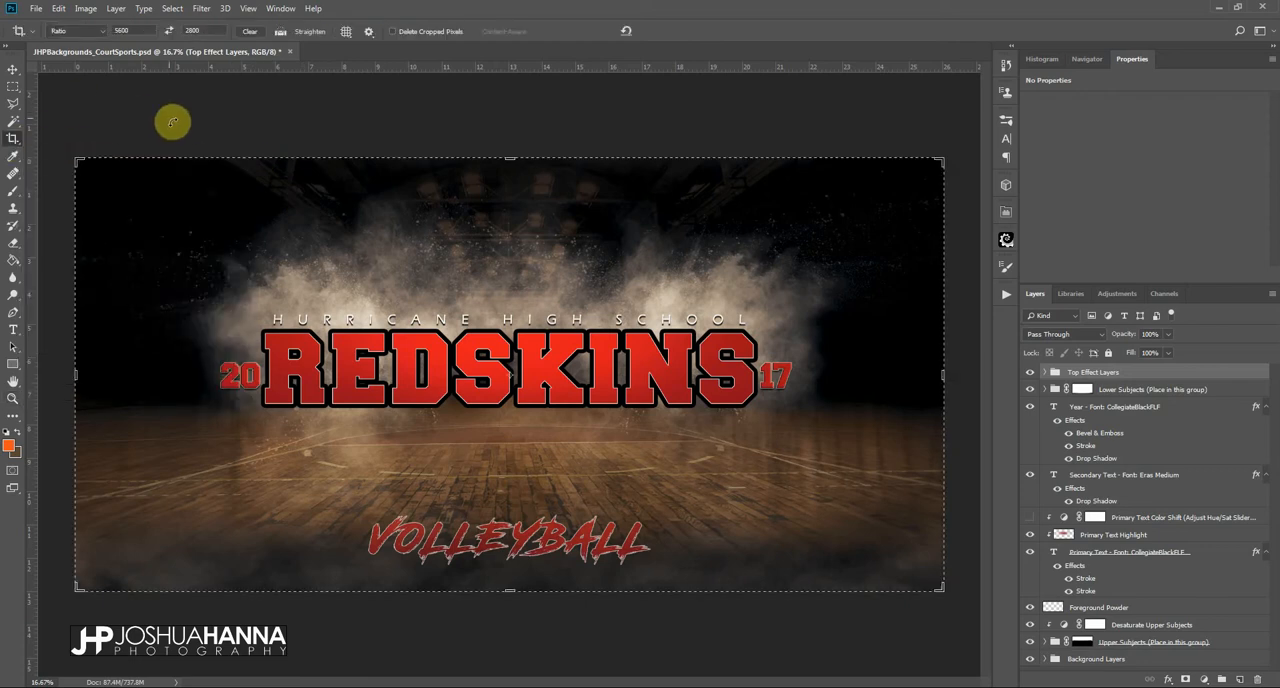
mouse_move(184, 102)
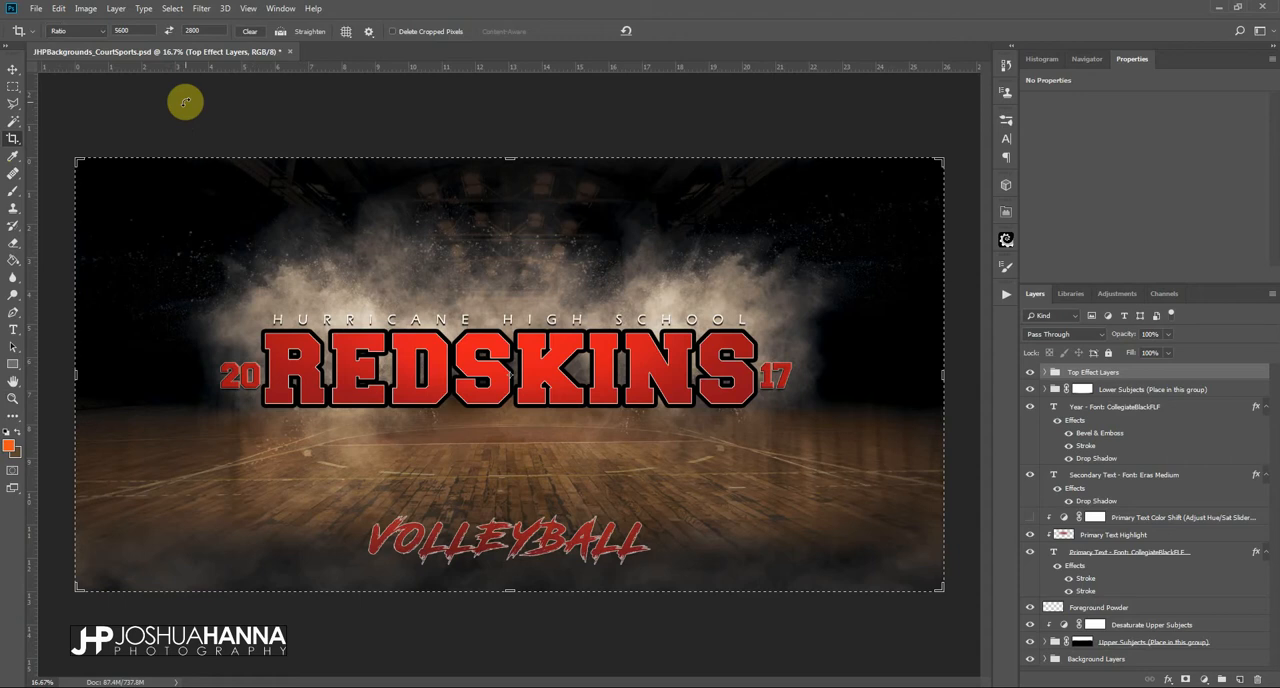
mouse_move(352, 74)
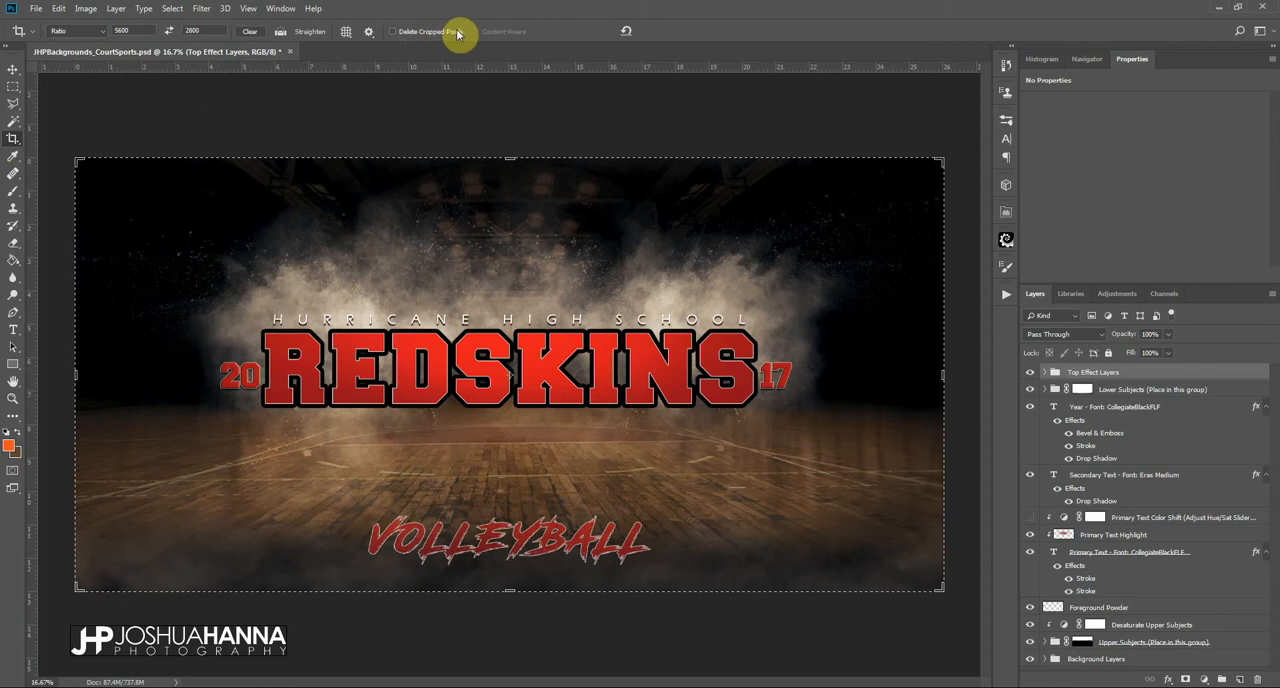
mouse_move(468, 36)
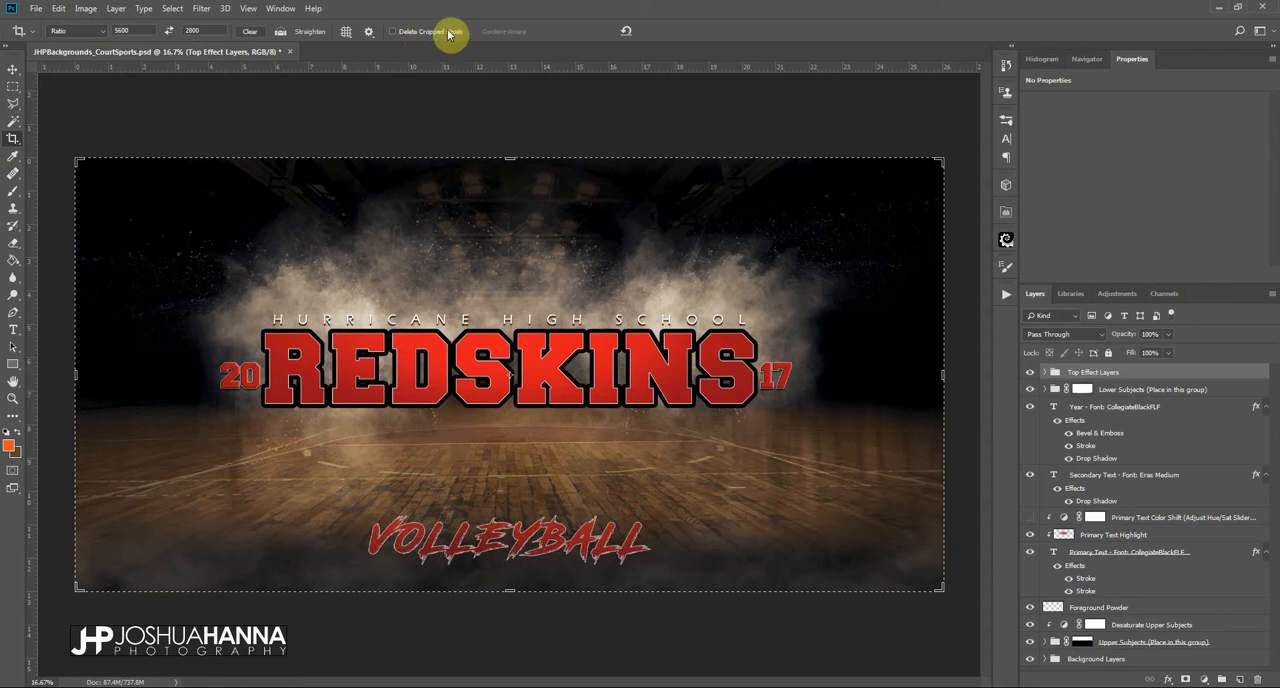
mouse_move(432, 36)
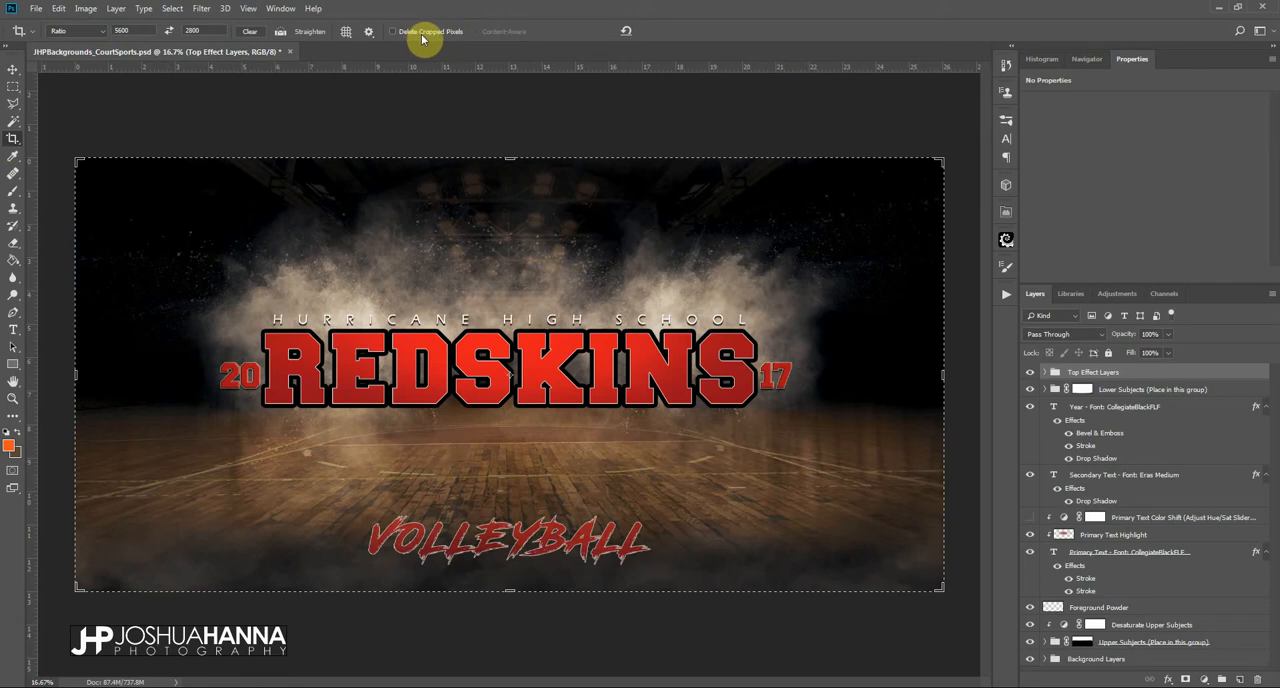
mouse_move(408, 34)
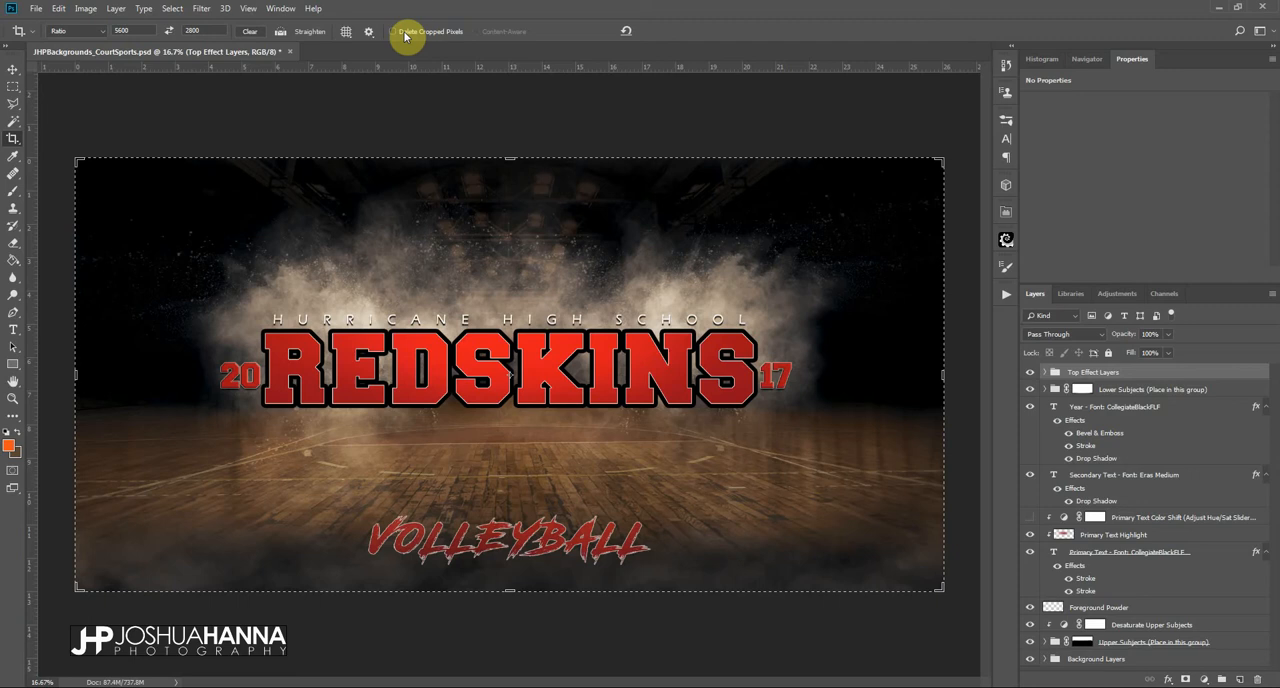
click(392, 30)
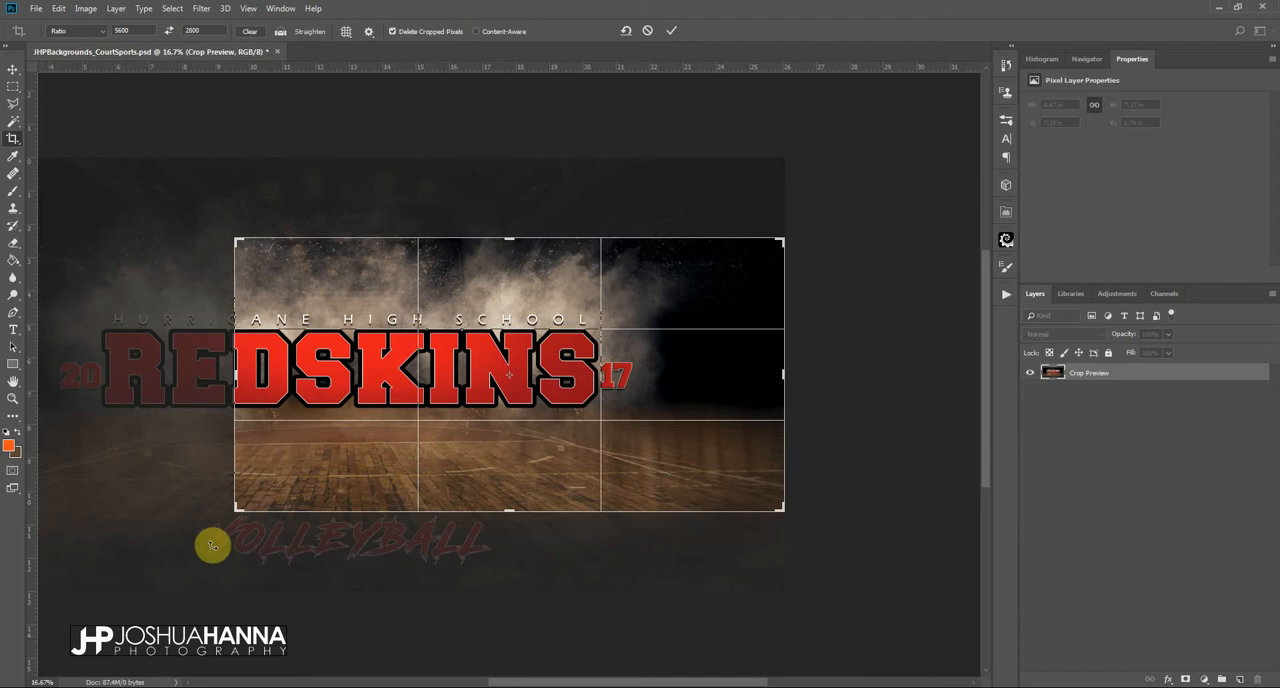
mouse_move(276, 400)
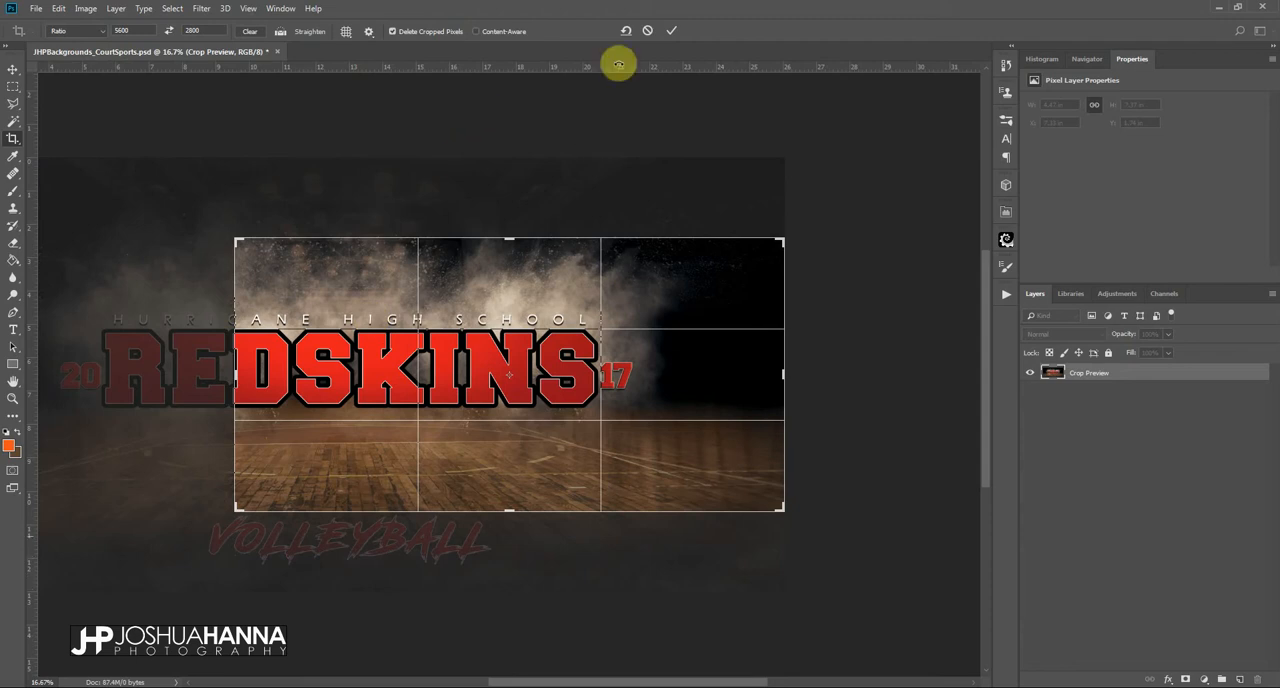
click(672, 30)
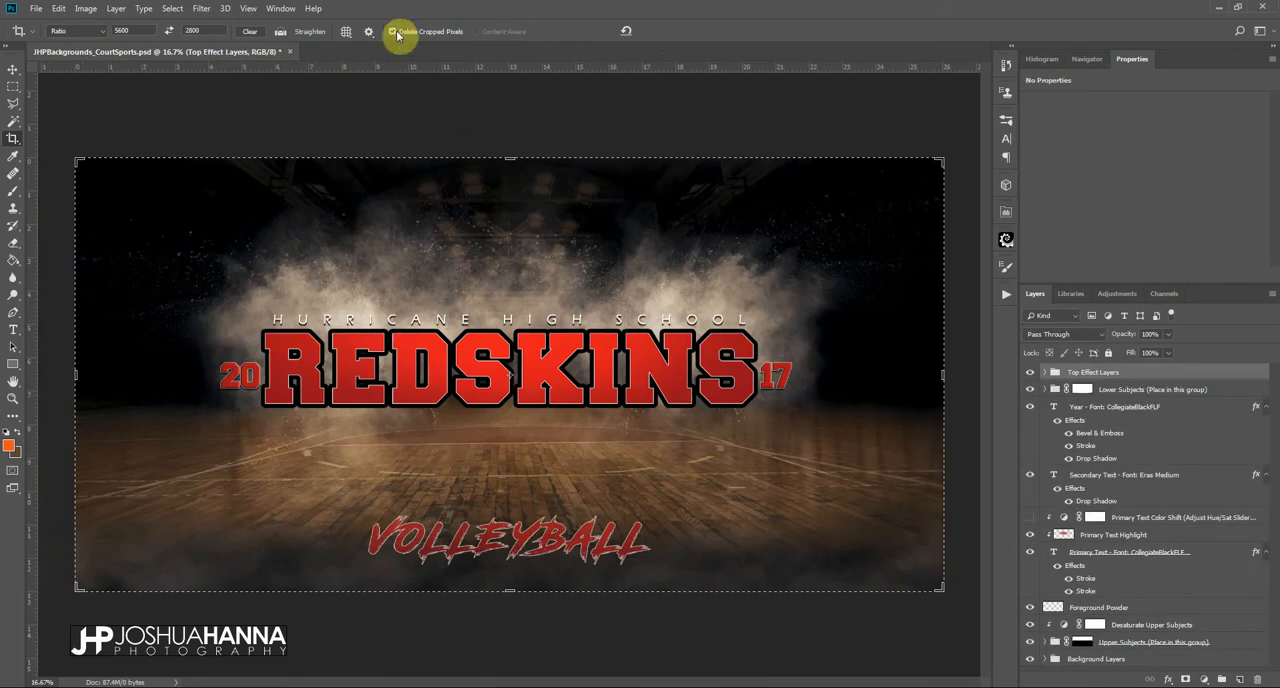
click(392, 30)
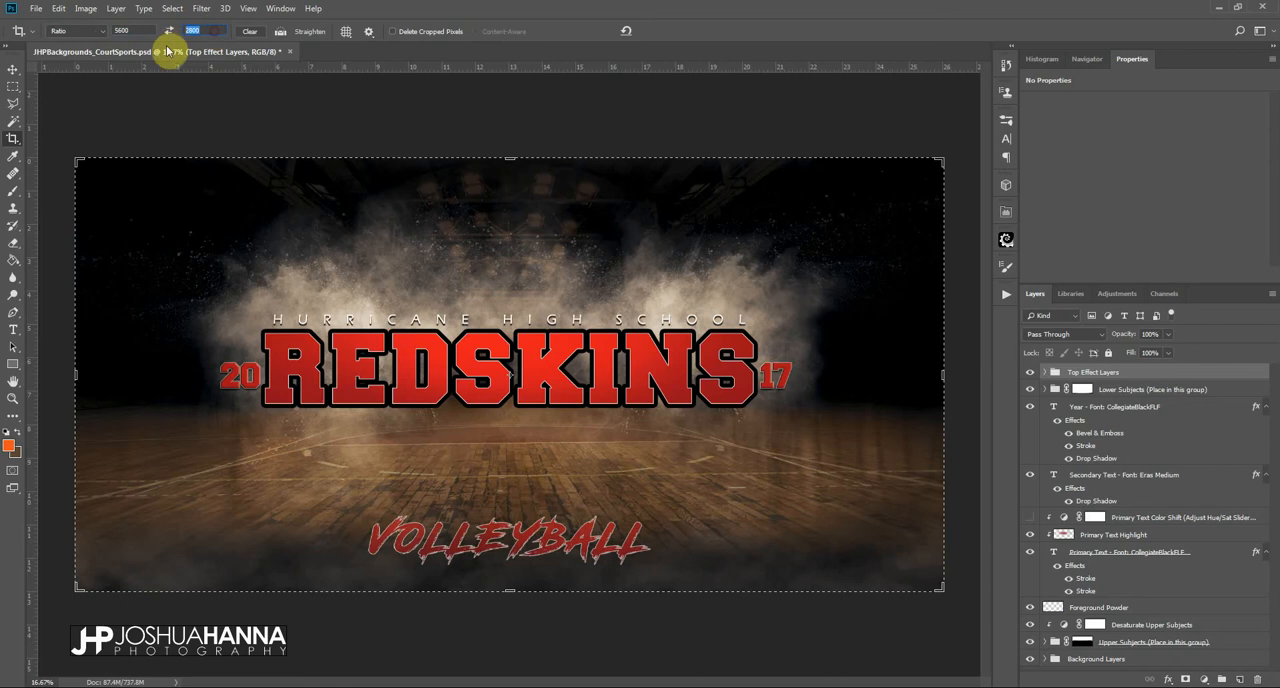
- Enter a crop ratio, reposition the poster in the frame, and cancel the portrait and wide trials
click(76, 30)
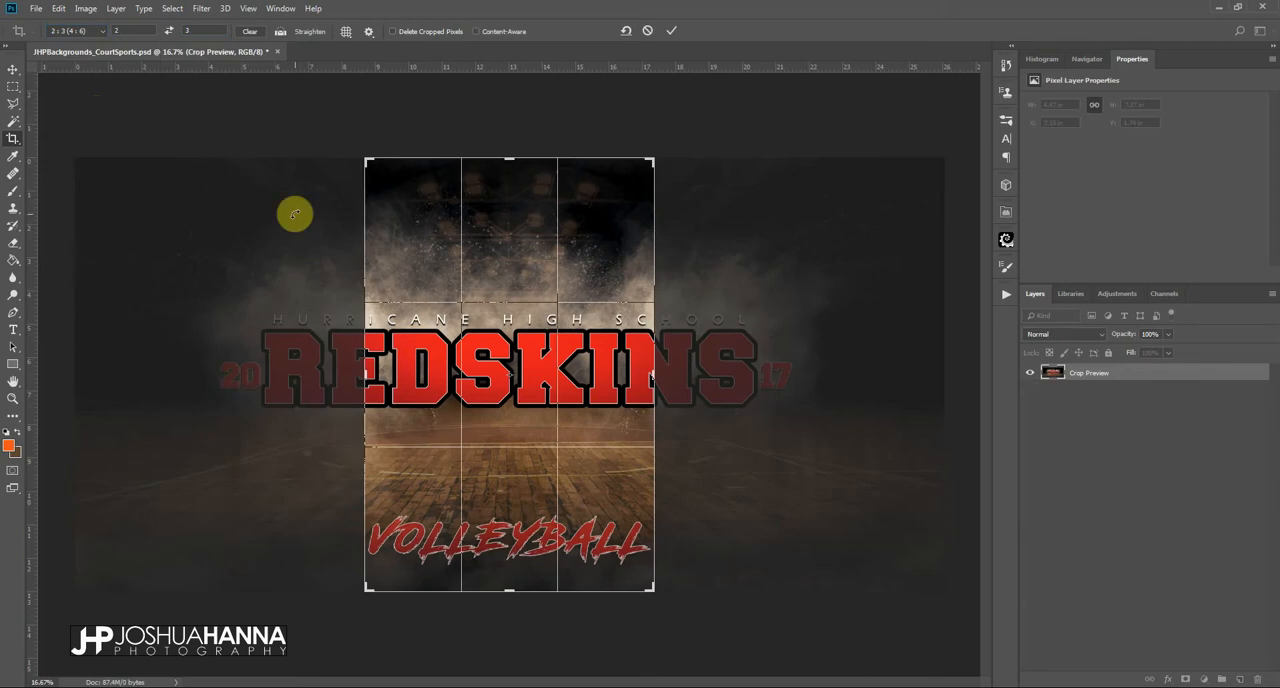
mouse_move(480, 200)
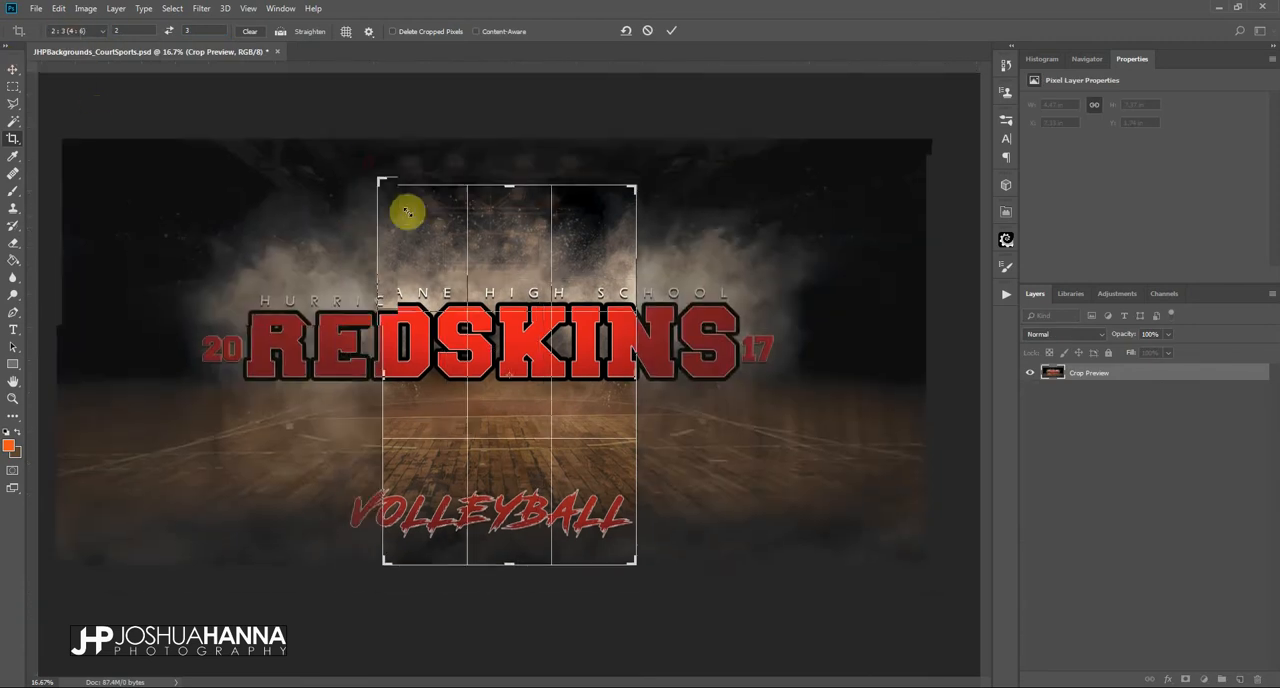
drag(408, 212, 372, 156)
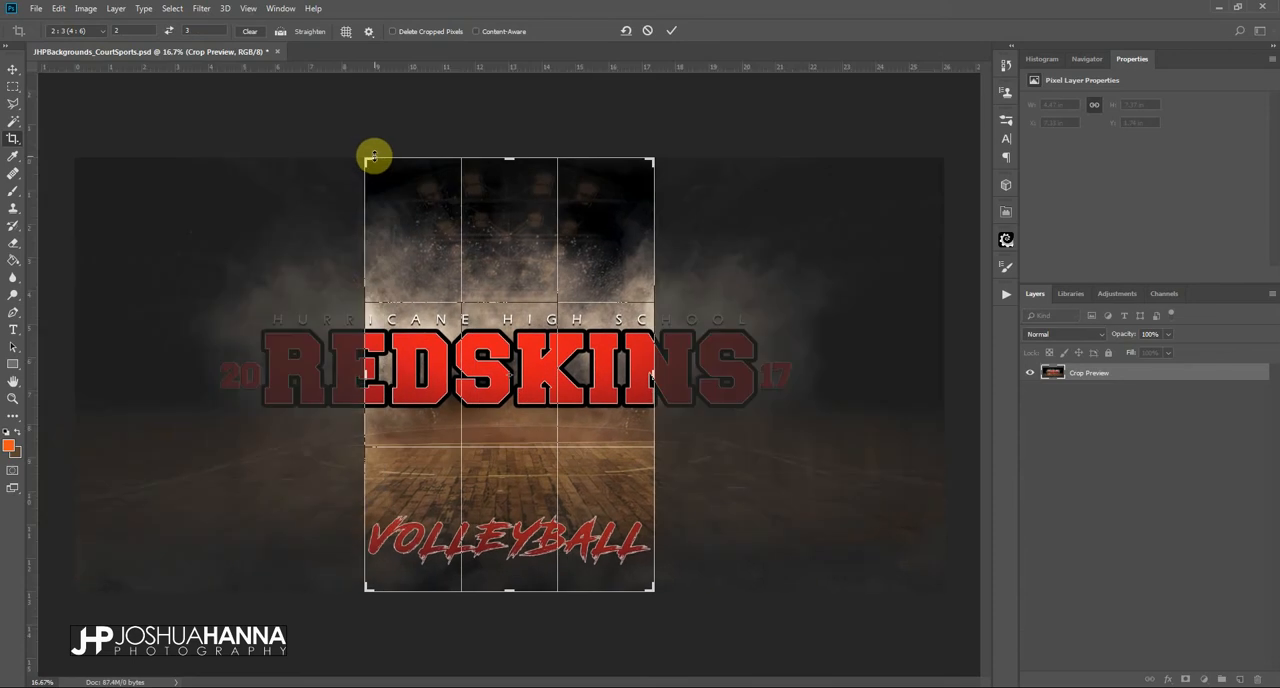
mouse_move(508, 234)
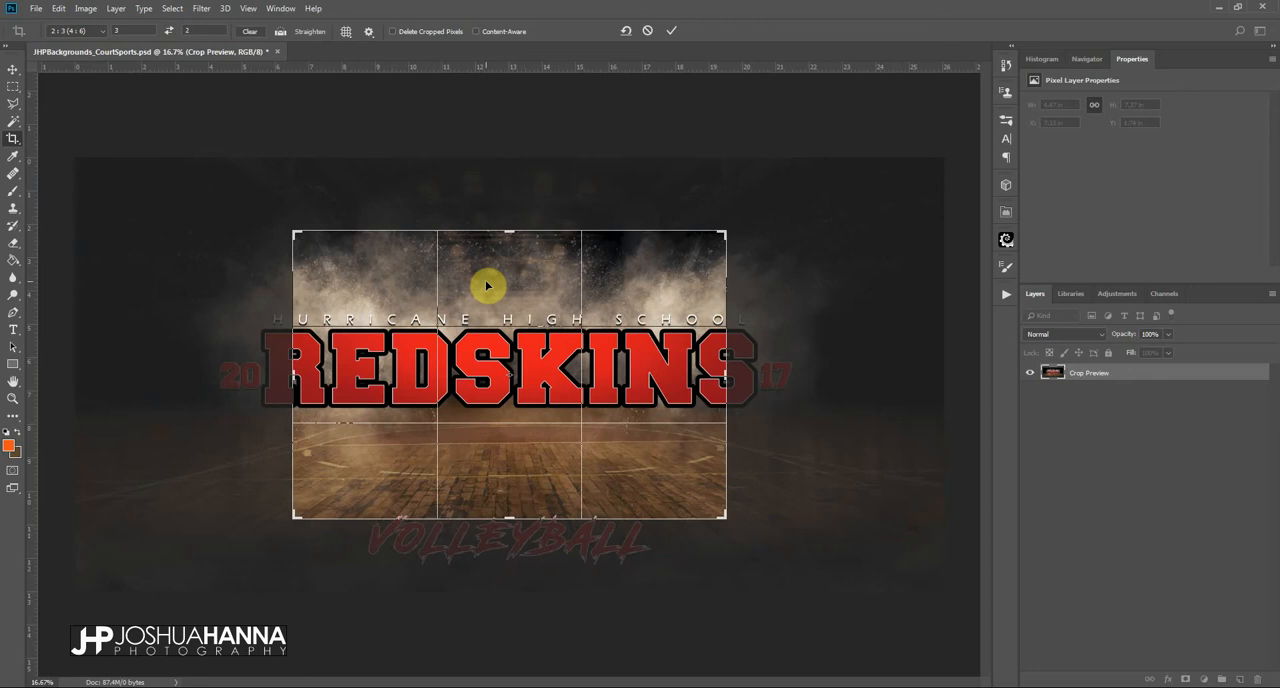
mouse_move(244, 76)
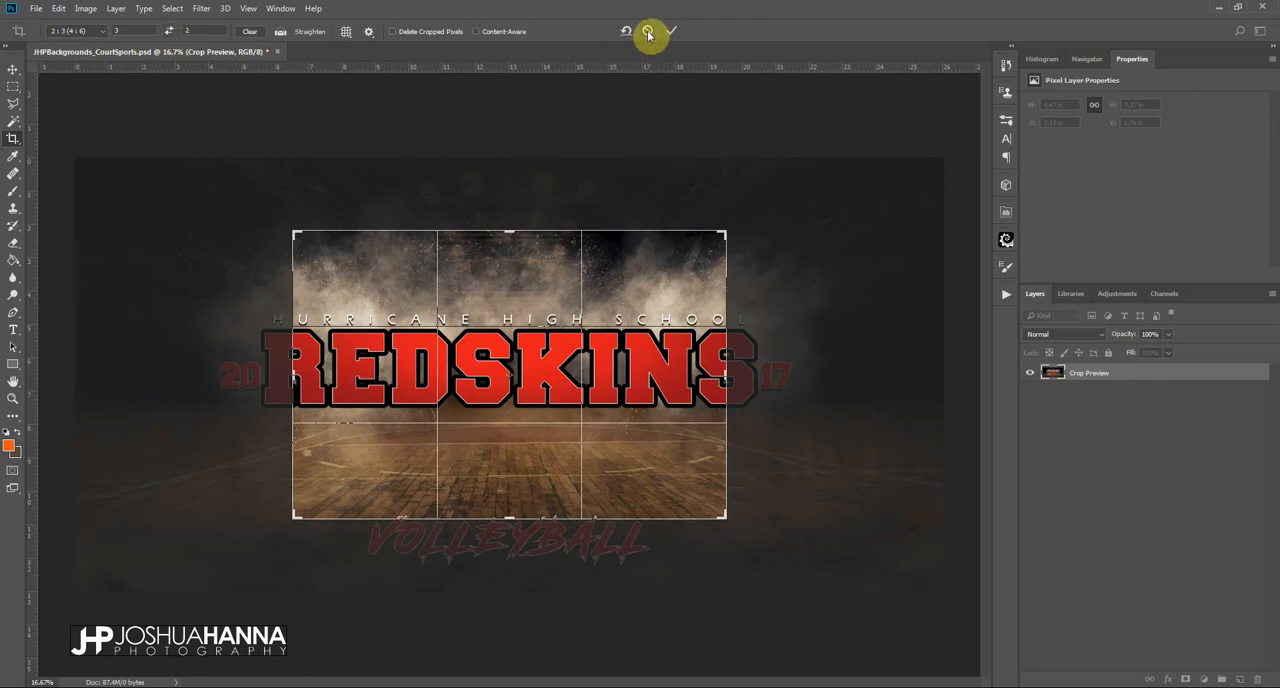
click(672, 30)
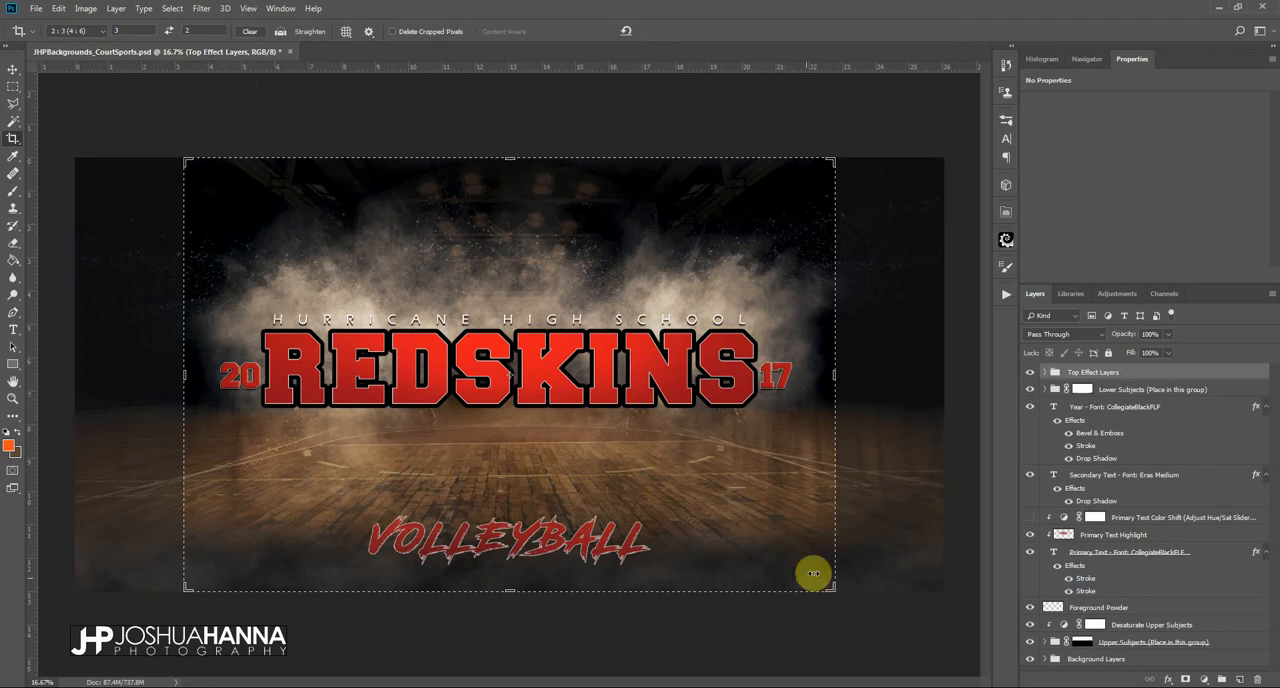
mouse_move(740, 186)
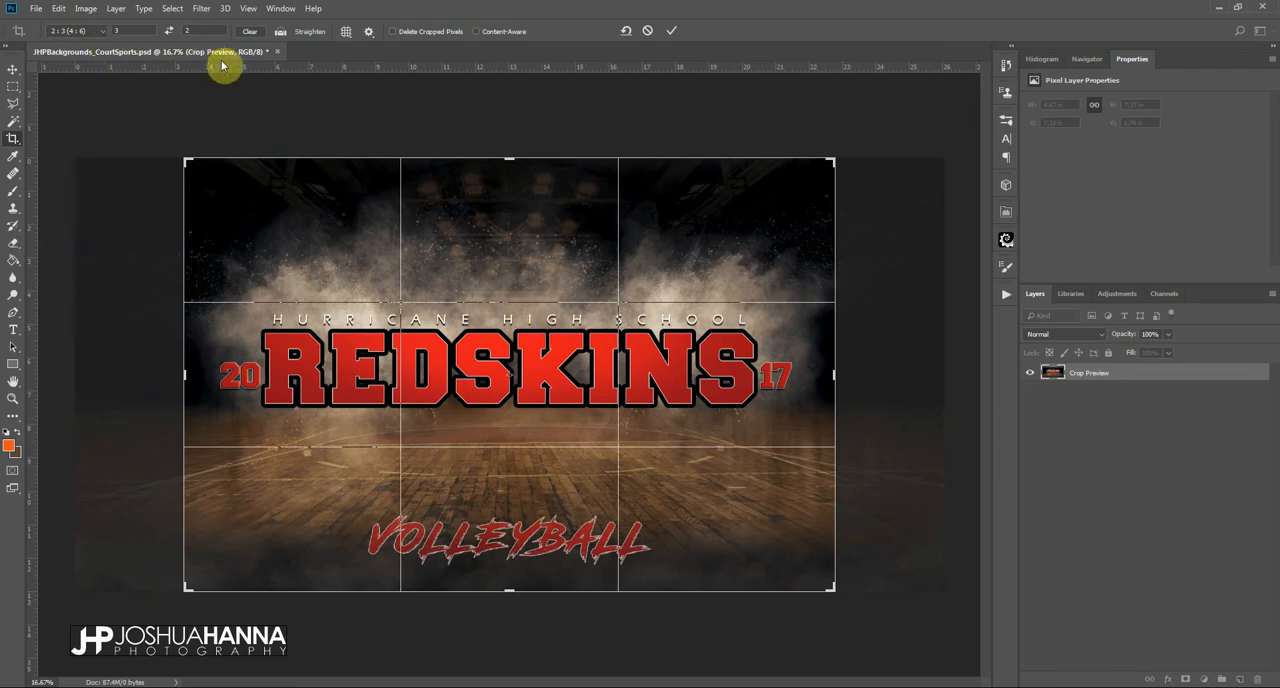
click(672, 30)
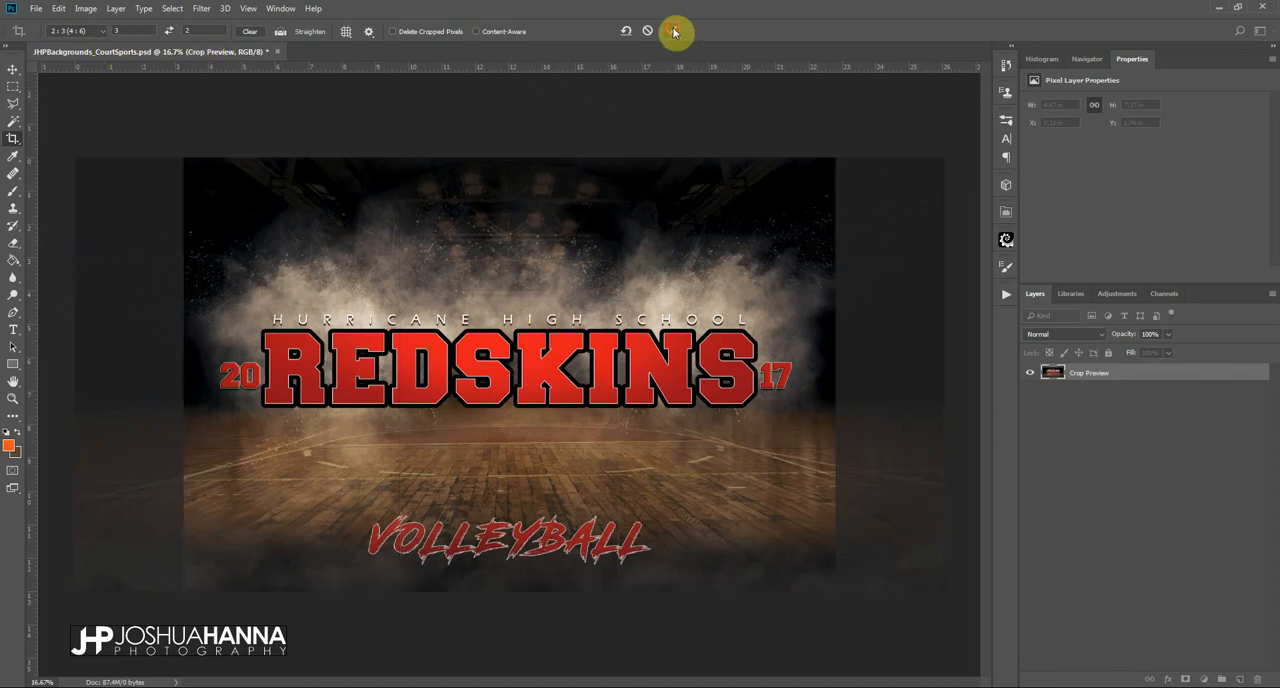
- Commit the landscape crop, then pick a portrait ratio preset for a tall version of the poster
click(672, 30)
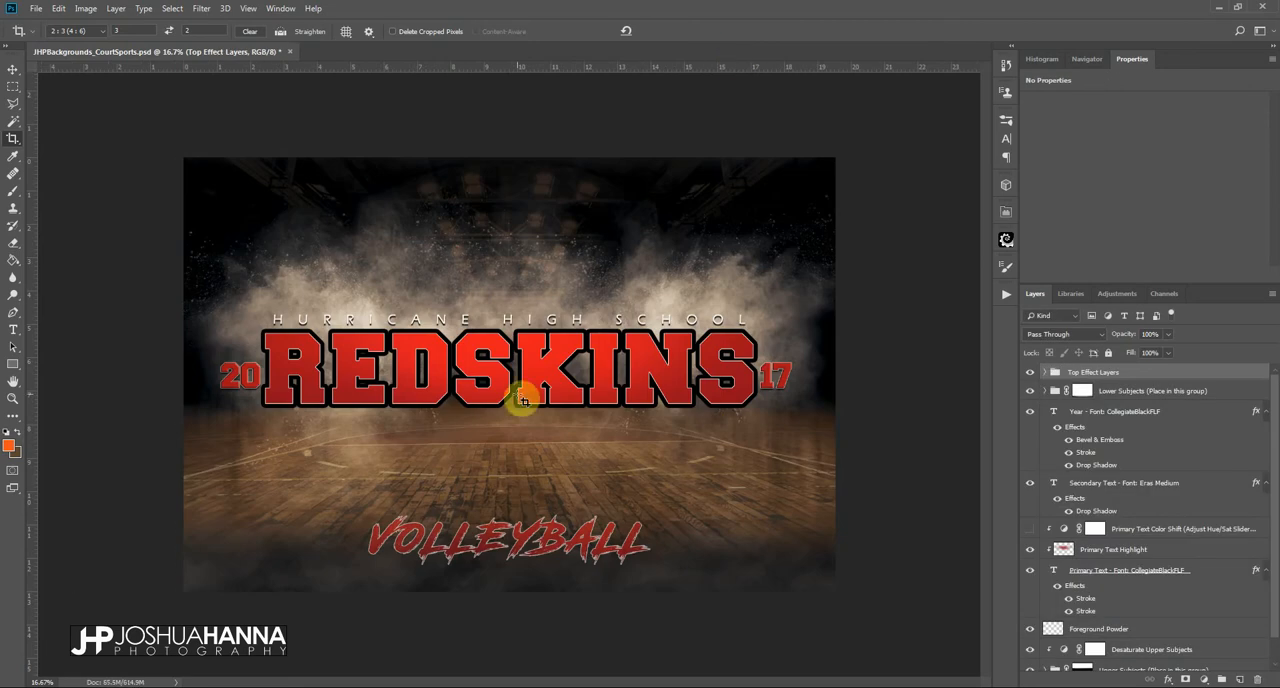
mouse_move(624, 284)
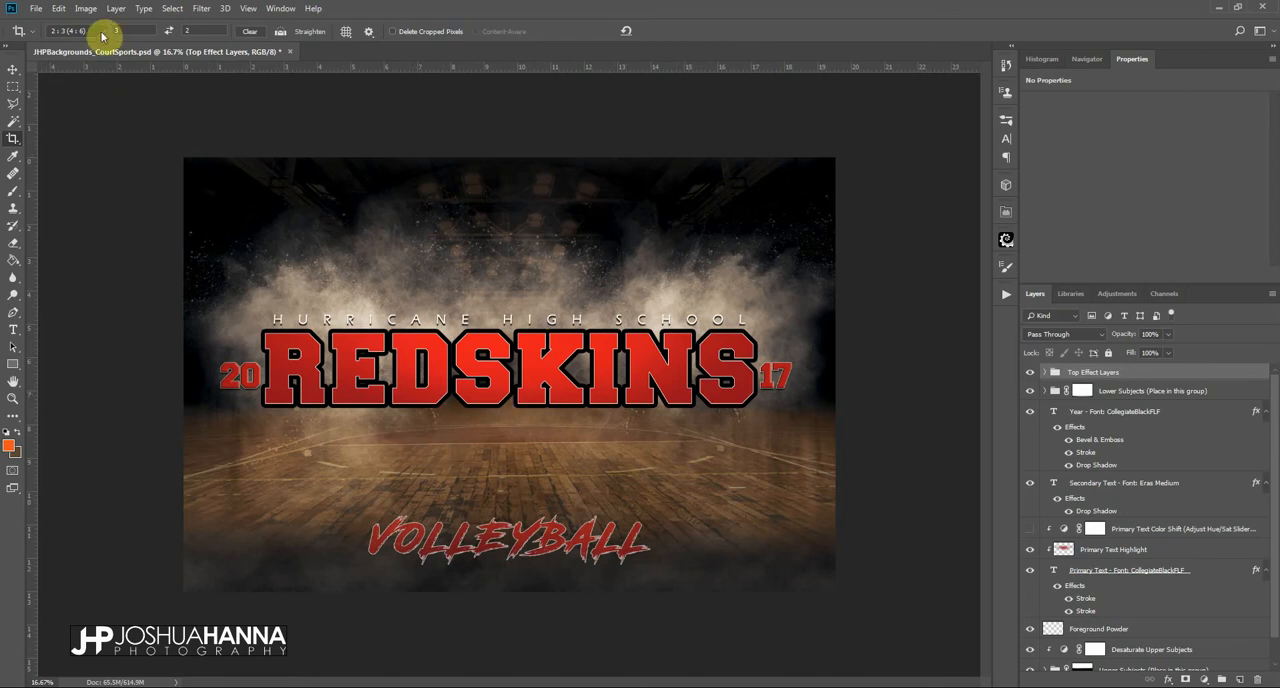
click(68, 30)
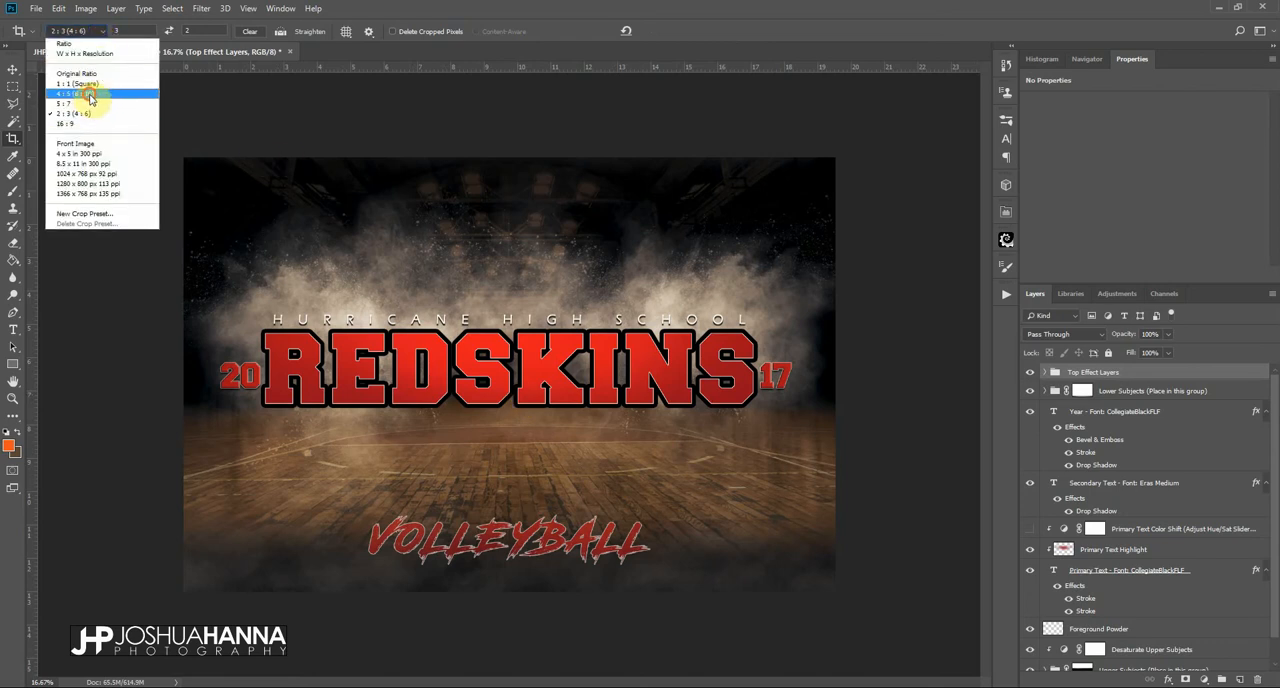
click(76, 94)
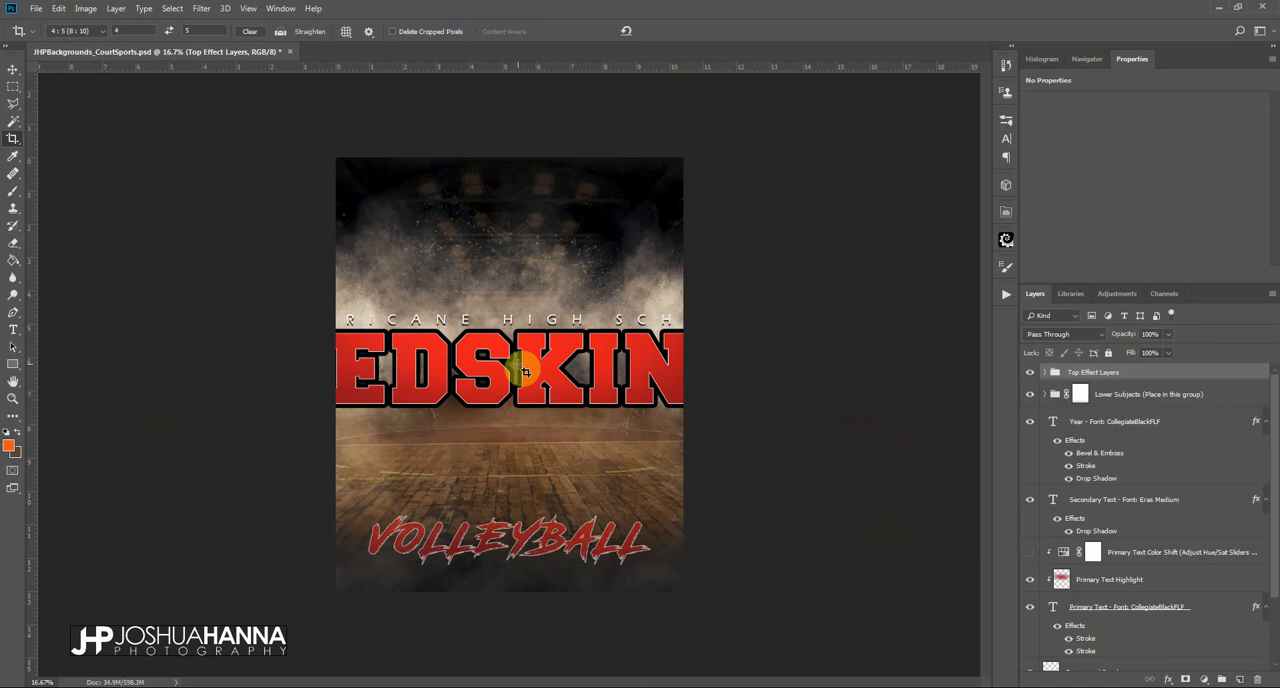
mouse_move(424, 378)
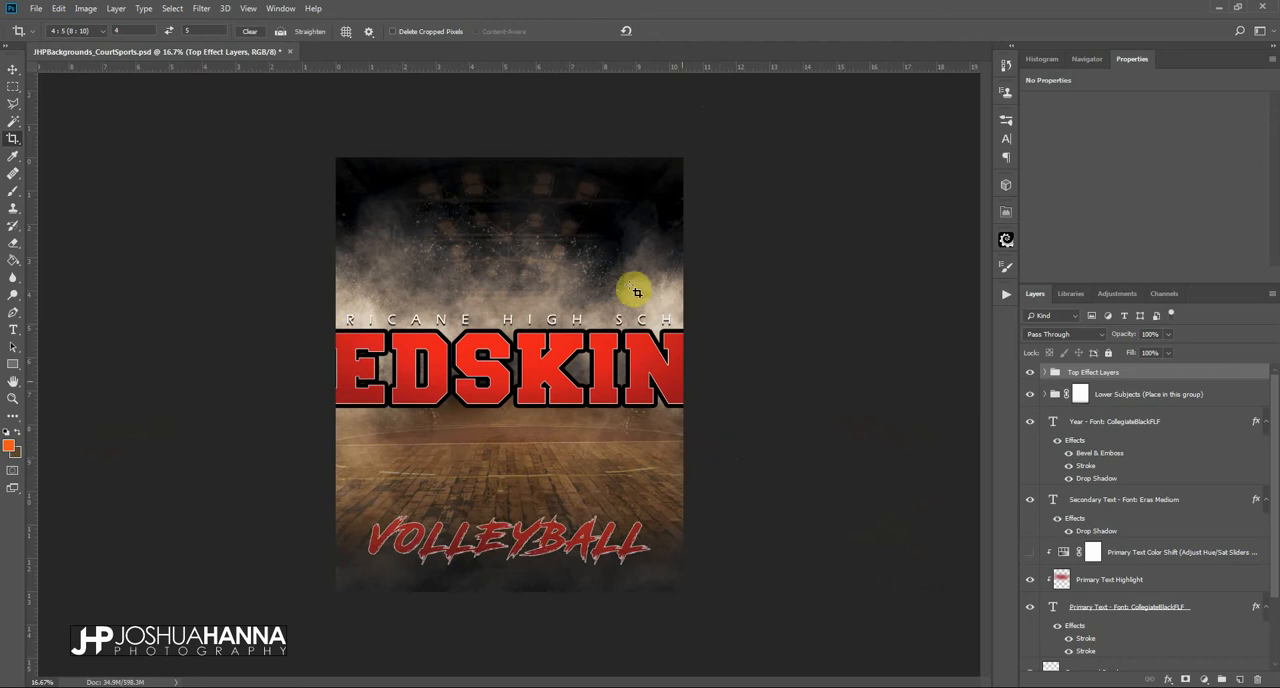
mouse_move(436, 22)
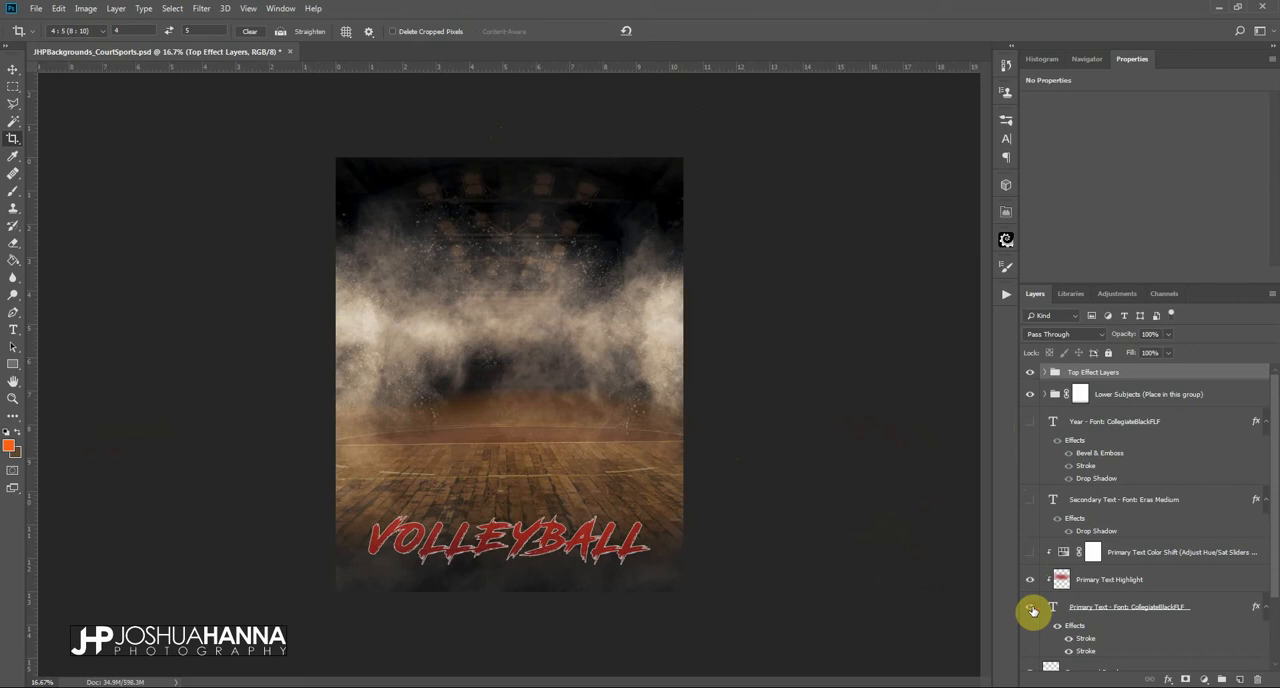
- Reveal the REDSKINS title layer, scale it down with Free Transform, and move it near the poster top
click(1030, 612)
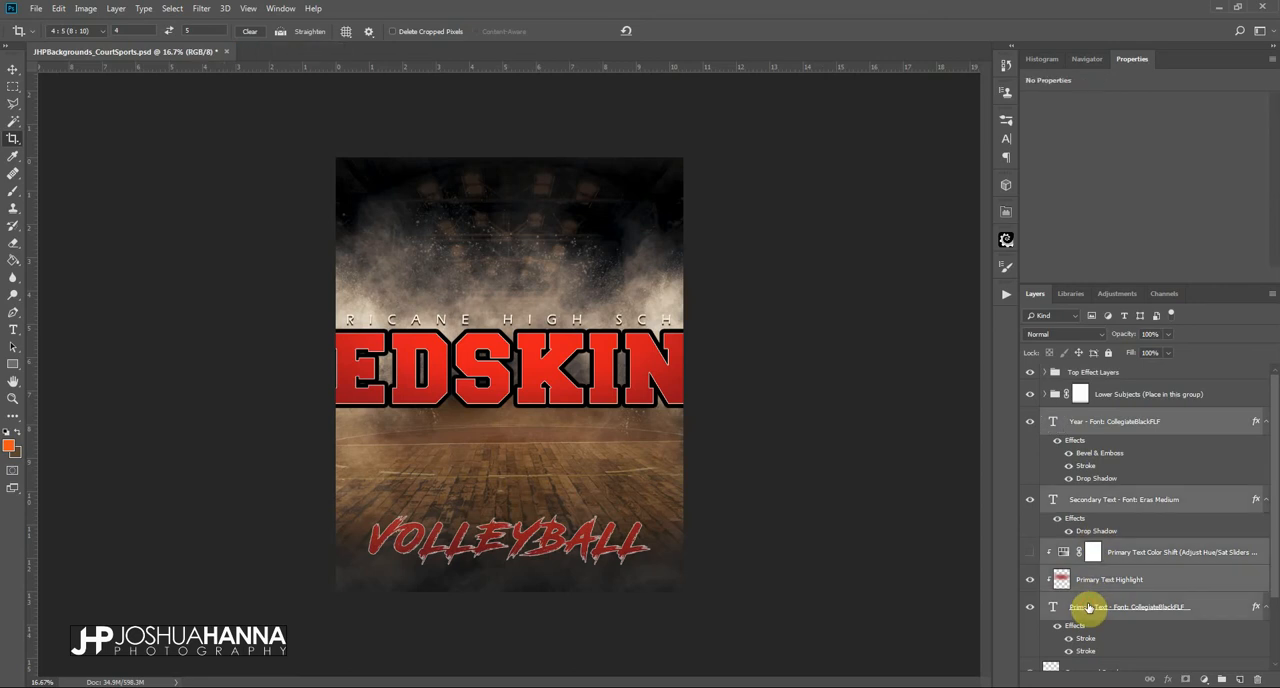
mouse_move(1100, 608)
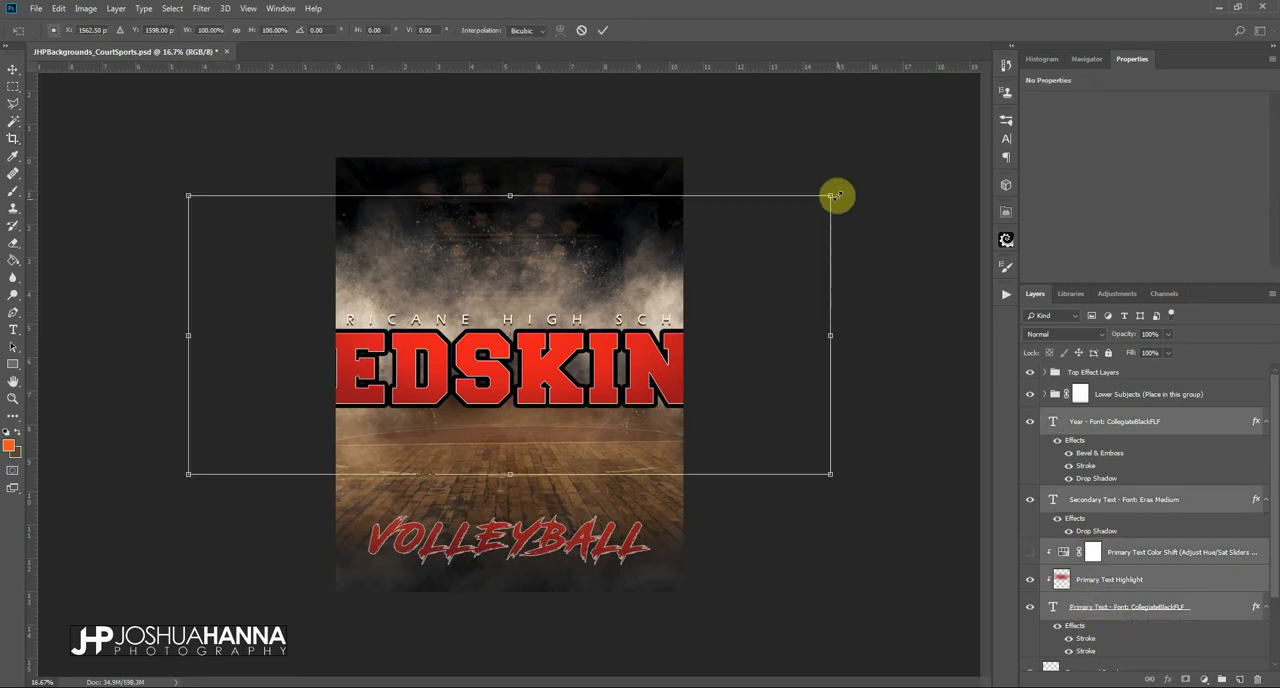
drag(836, 196, 720, 246)
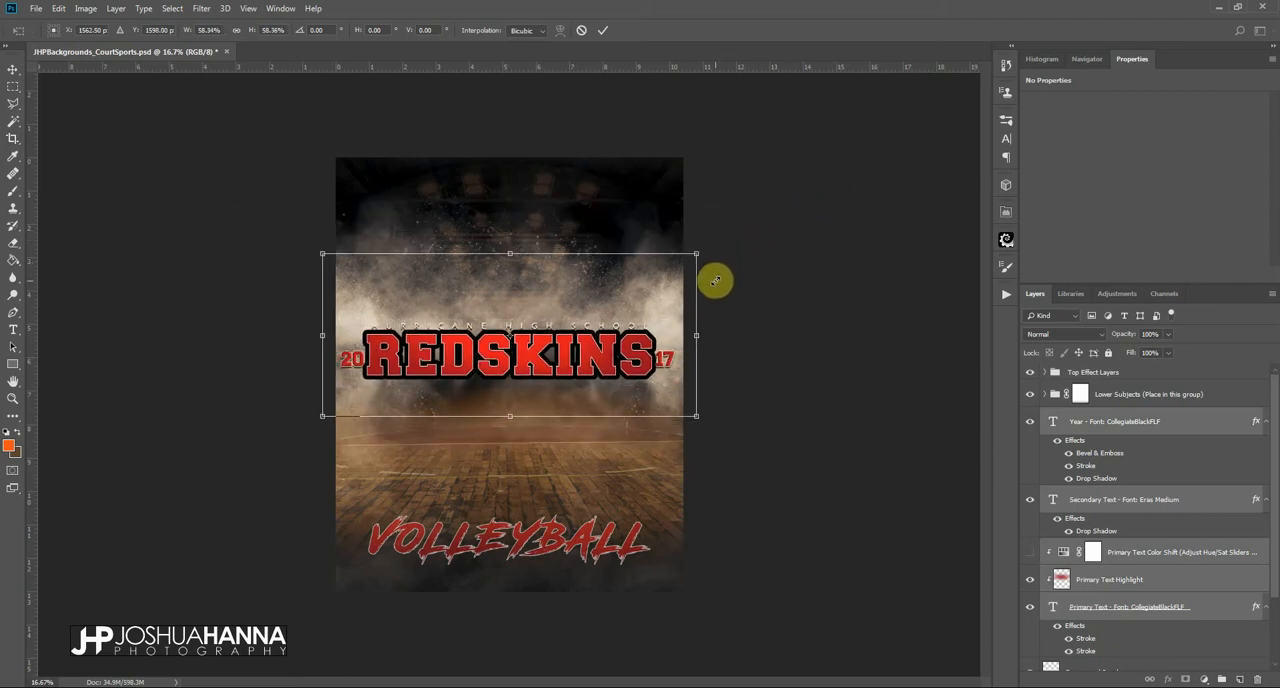
click(604, 30)
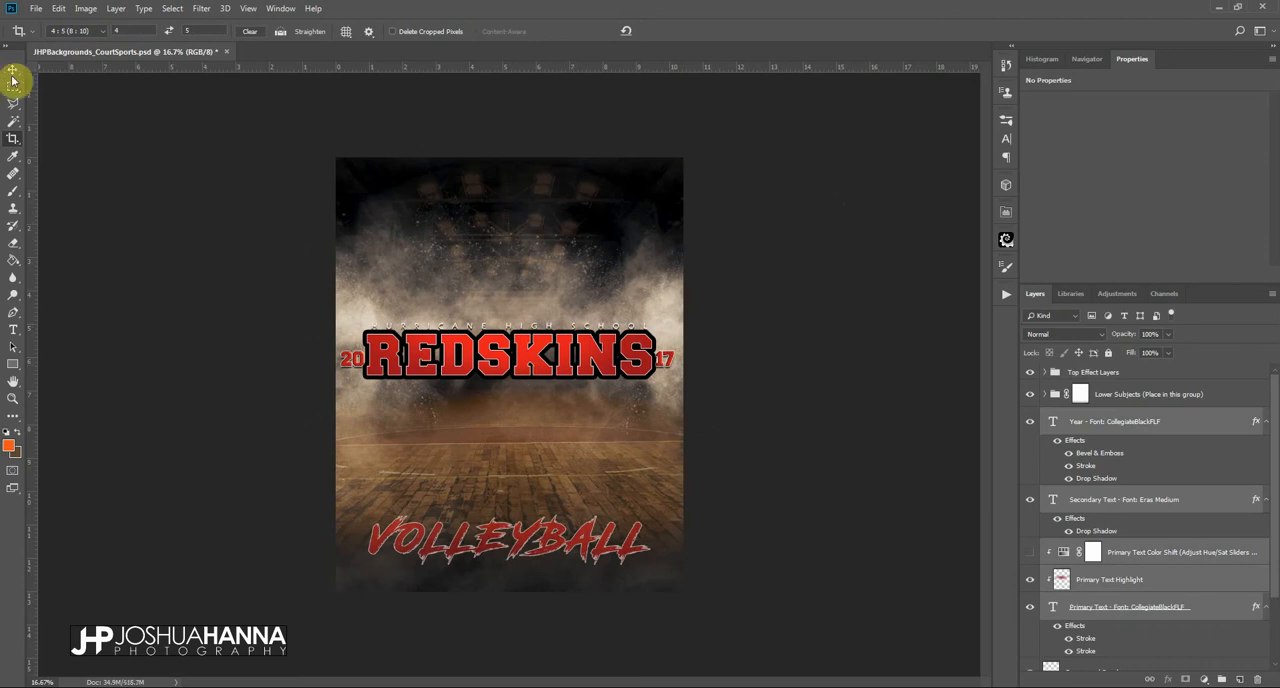
click(12, 68)
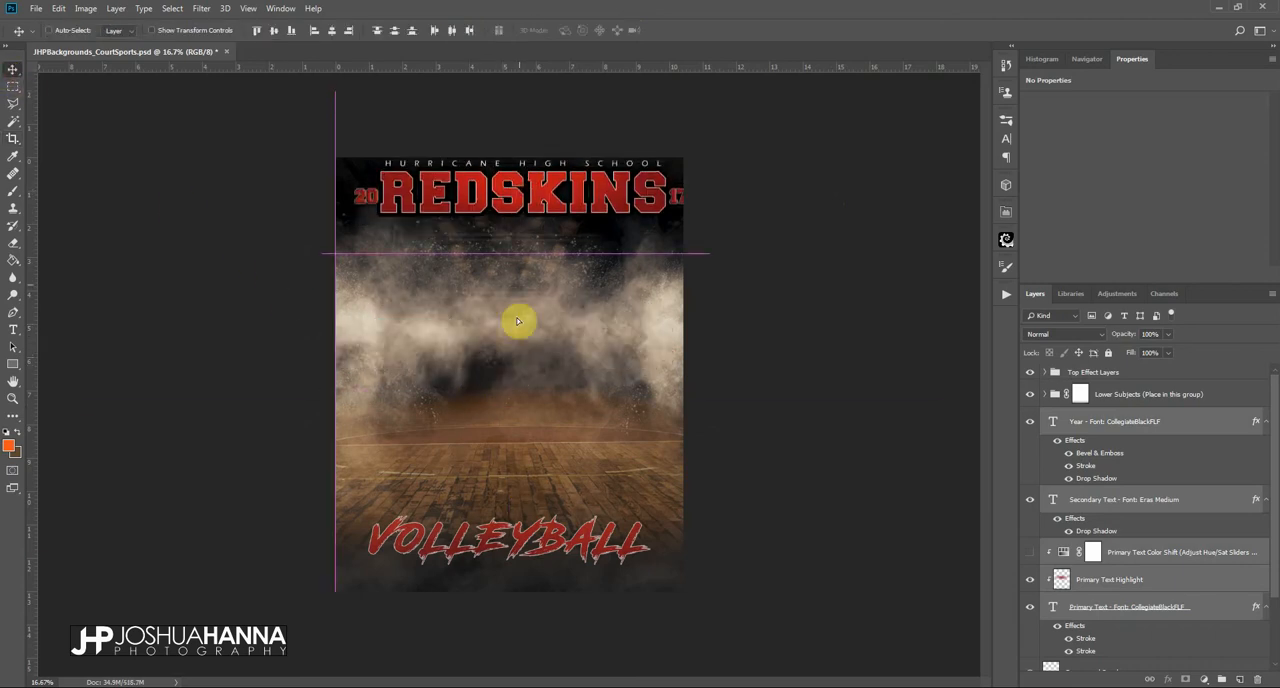
drag(516, 196, 510, 360)
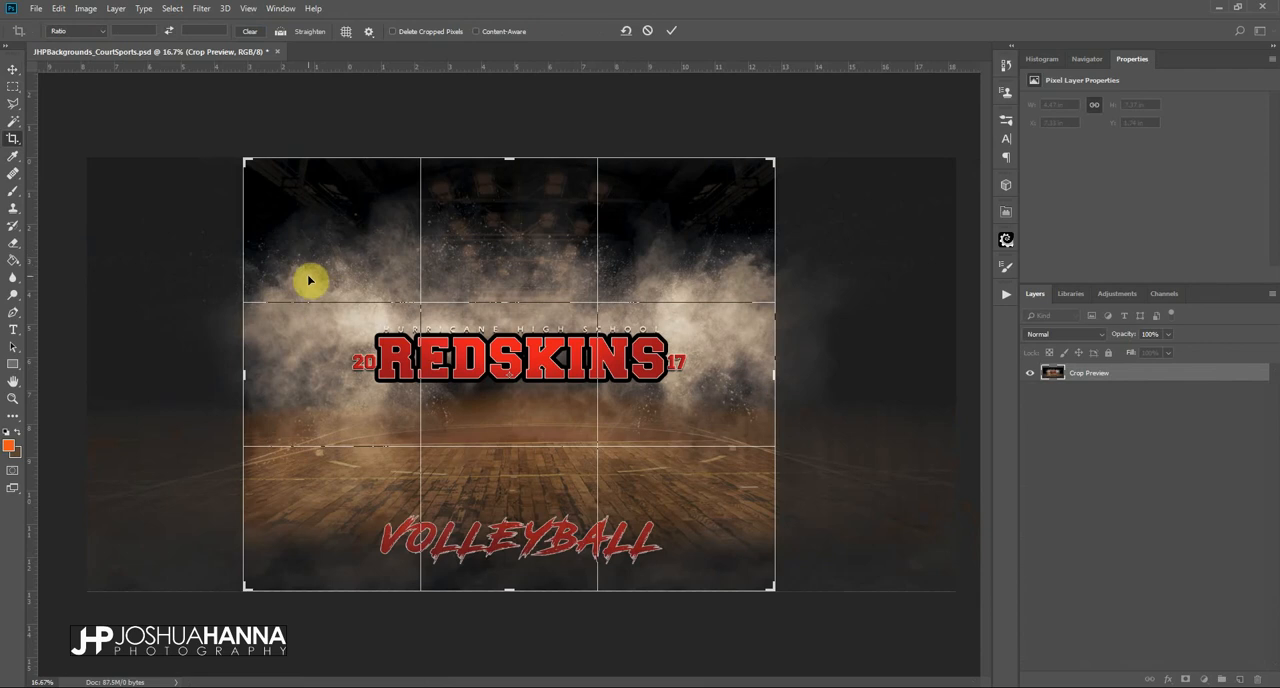
mouse_move(464, 378)
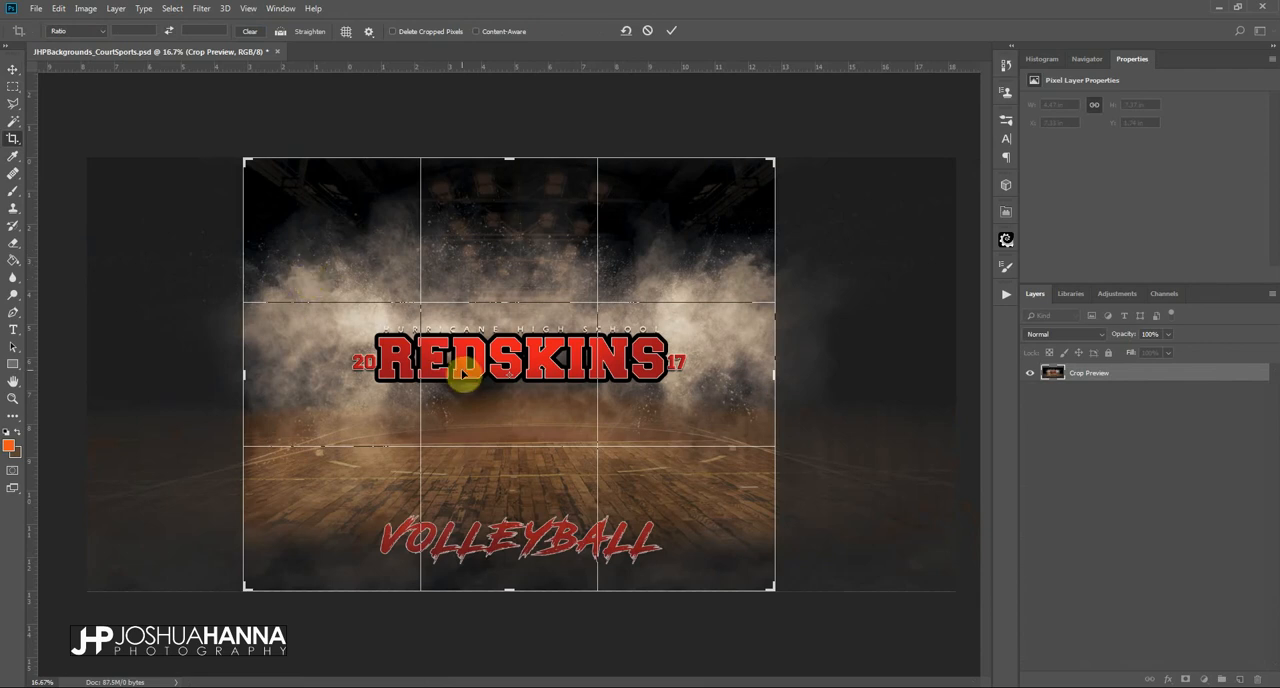
mouse_move(528, 324)
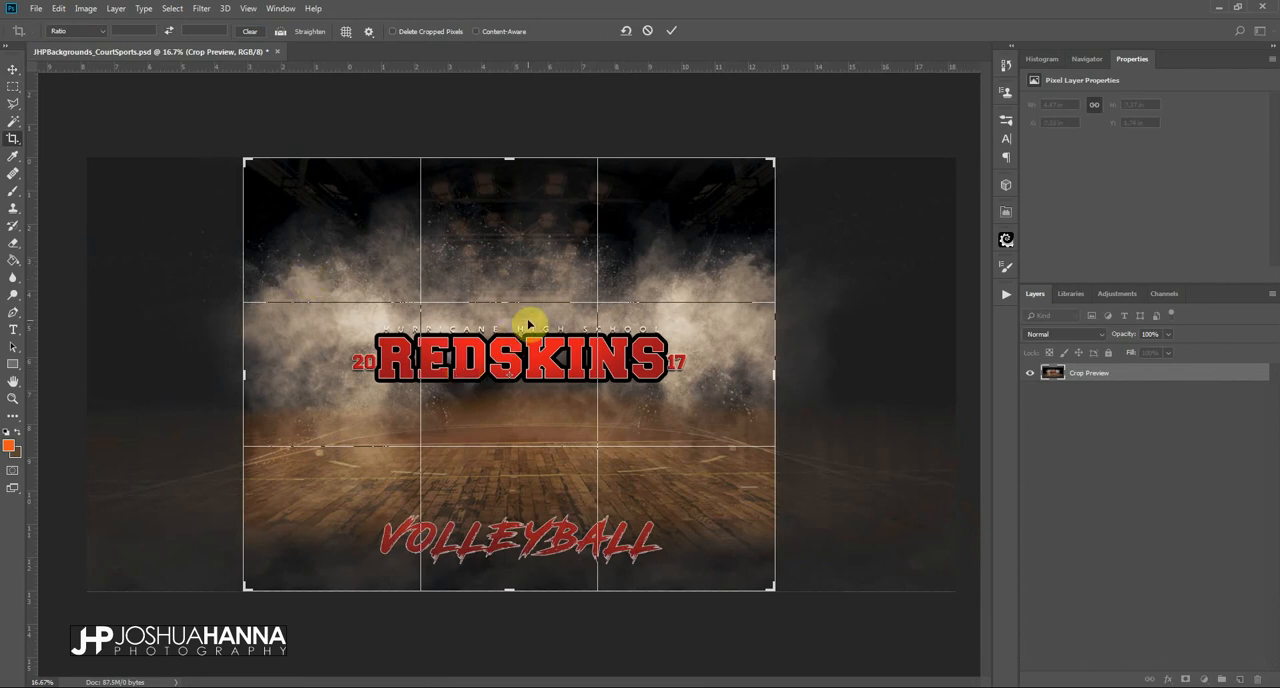
mouse_move(590, 176)
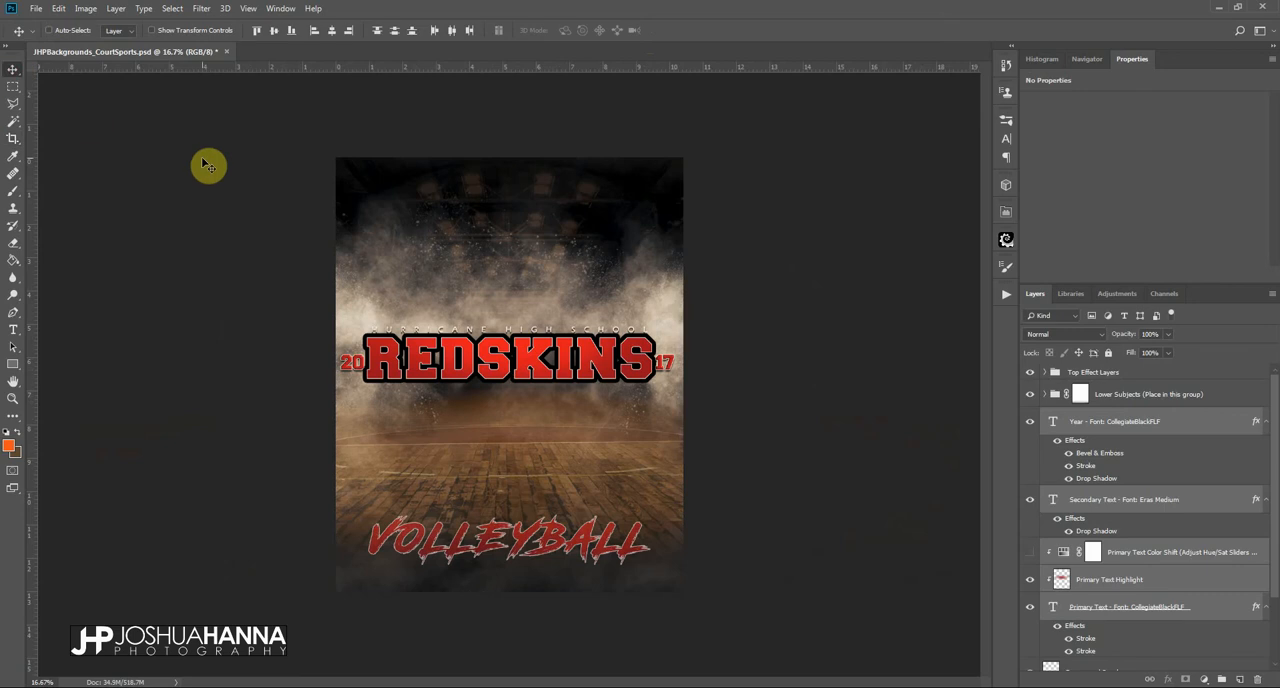
mouse_move(258, 180)
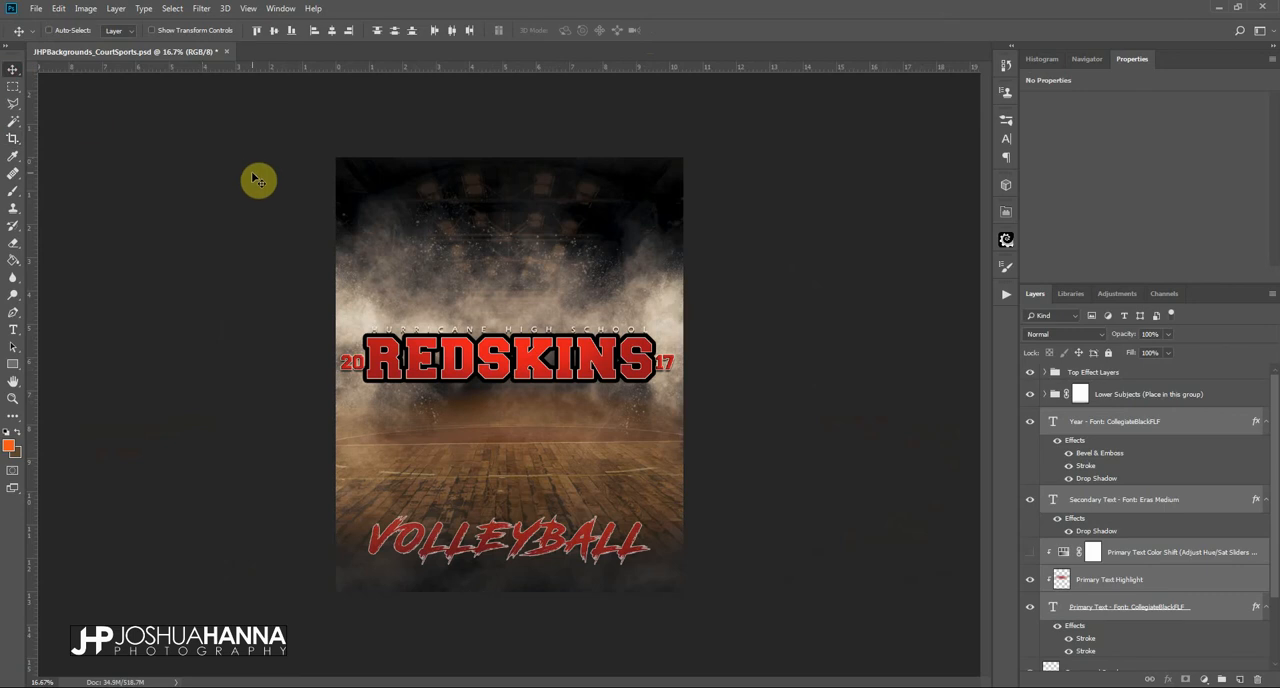
- Save the tall poster via Save As as its own 8x10 PSD file
click(36, 8)
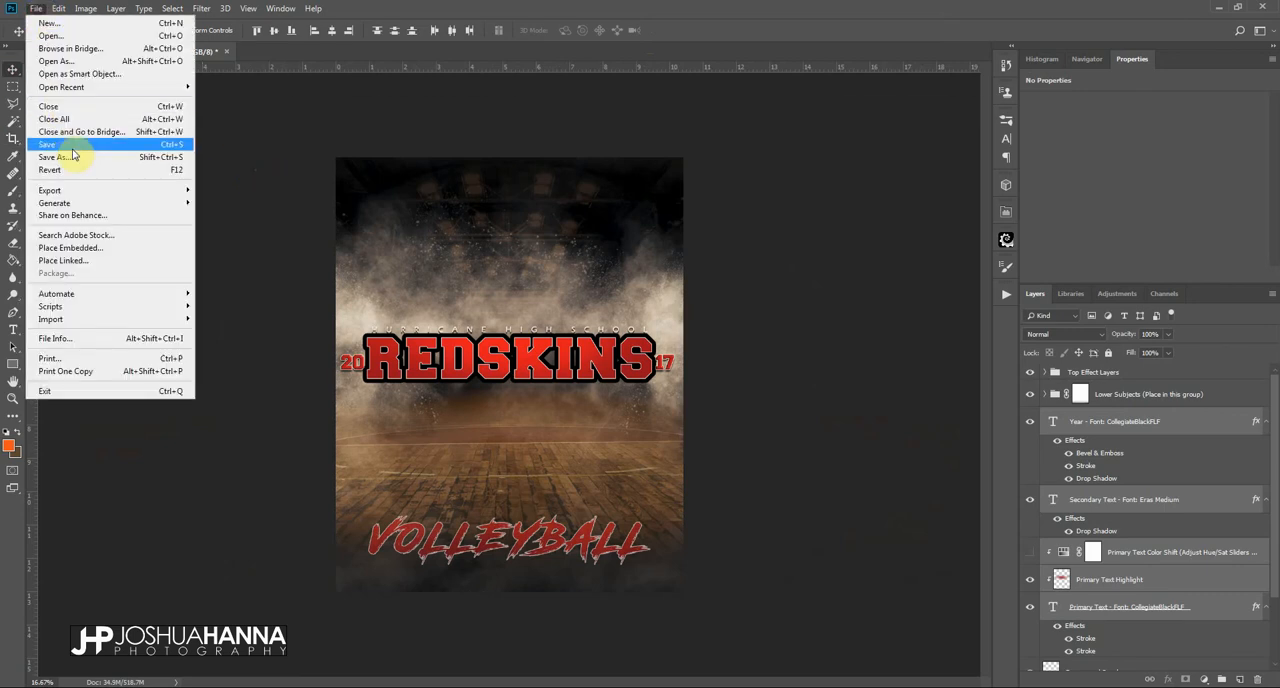
click(52, 156)
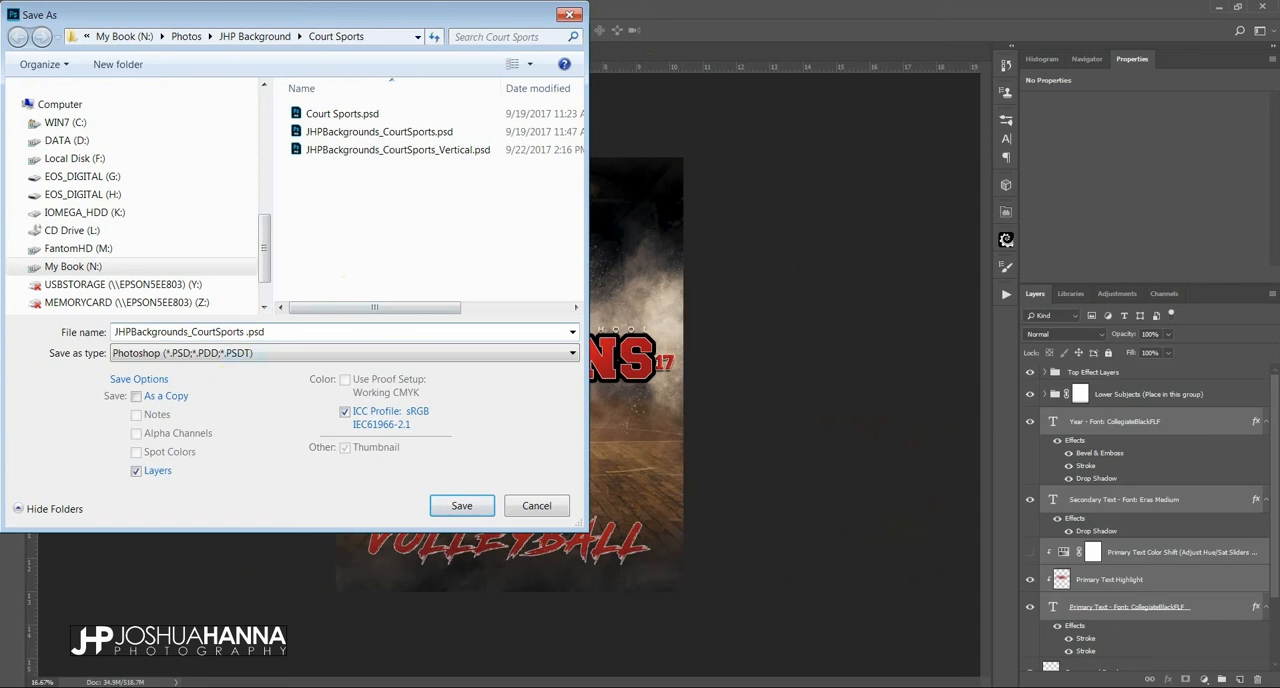
click(460, 504)
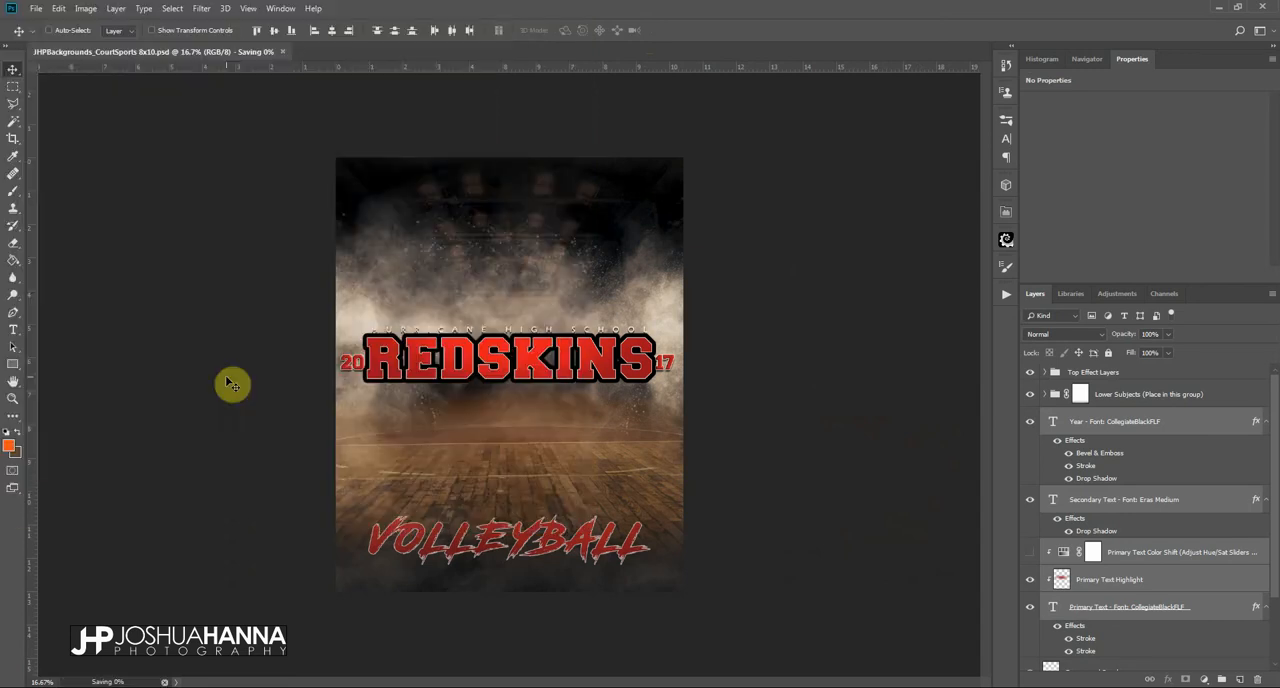
mouse_move(464, 436)
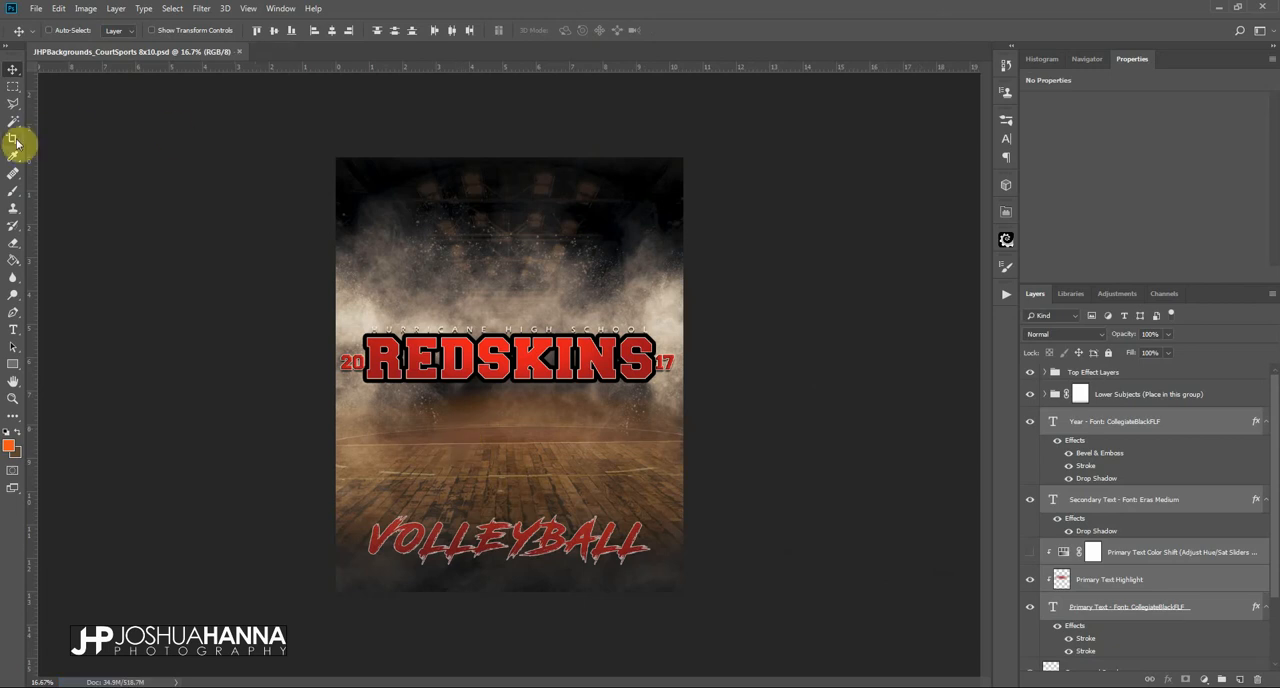
- Crop the poster to a 5:7 ratio and save it via Save As as a separate 5x7 PSD
click(12, 140)
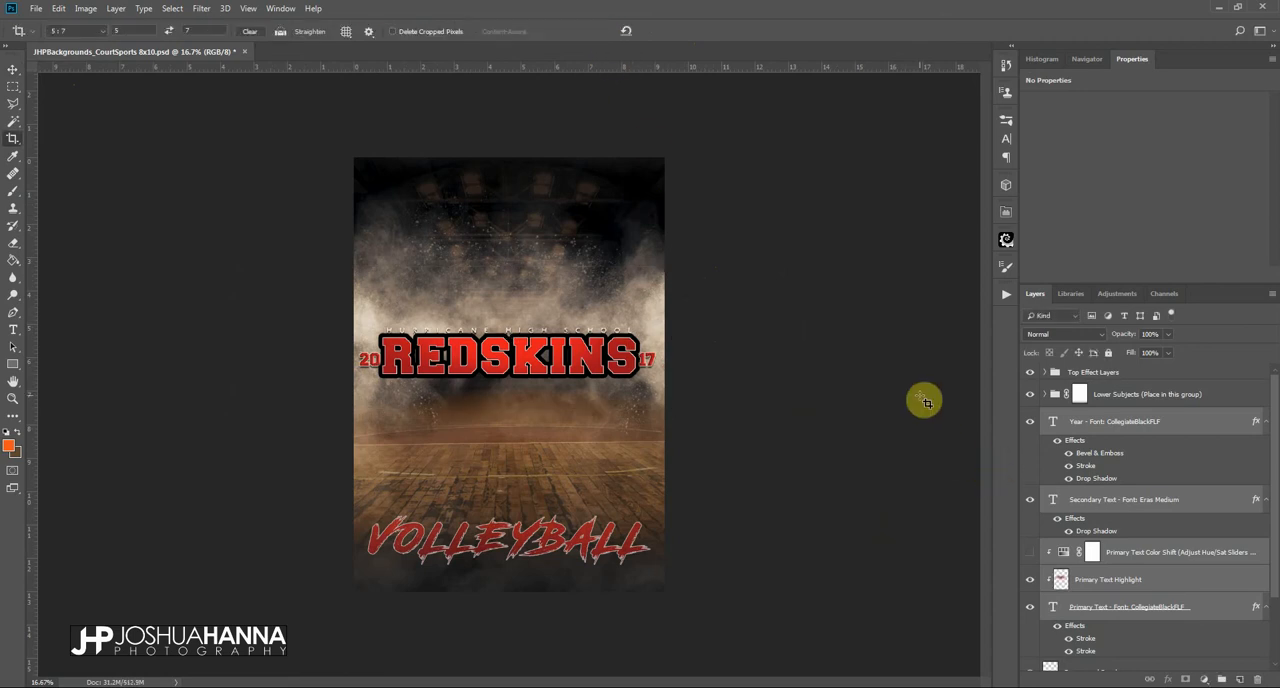
click(36, 8)
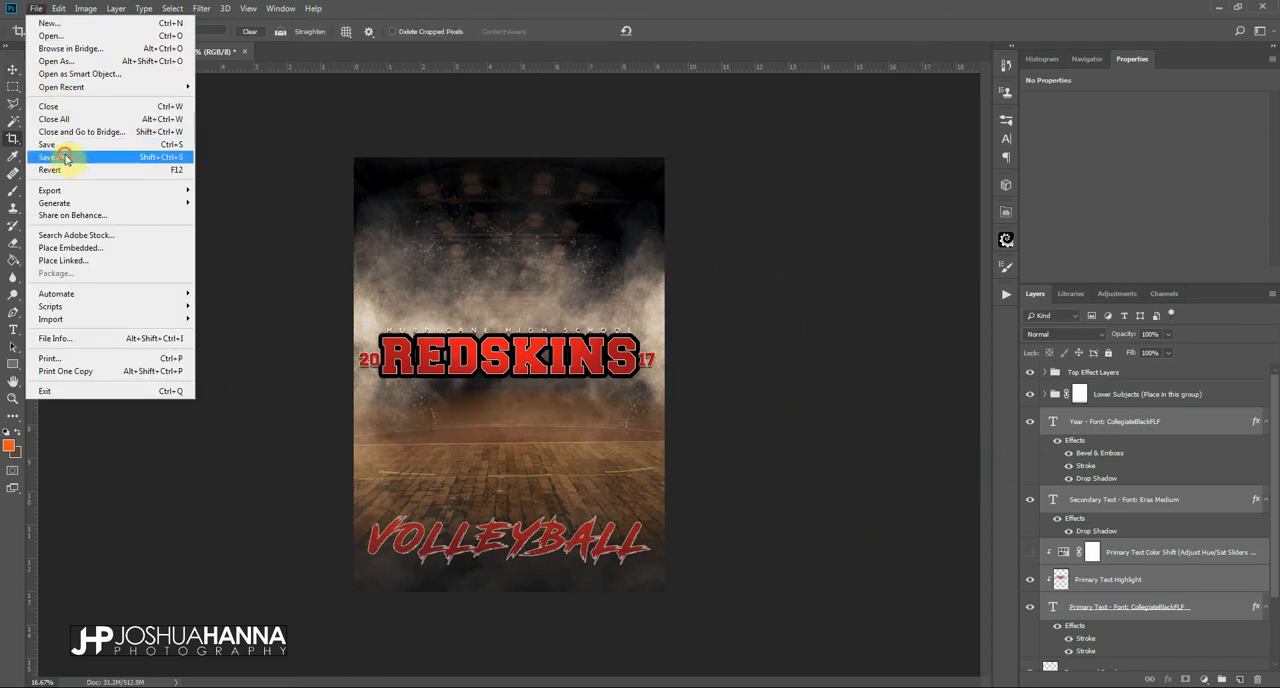
click(56, 156)
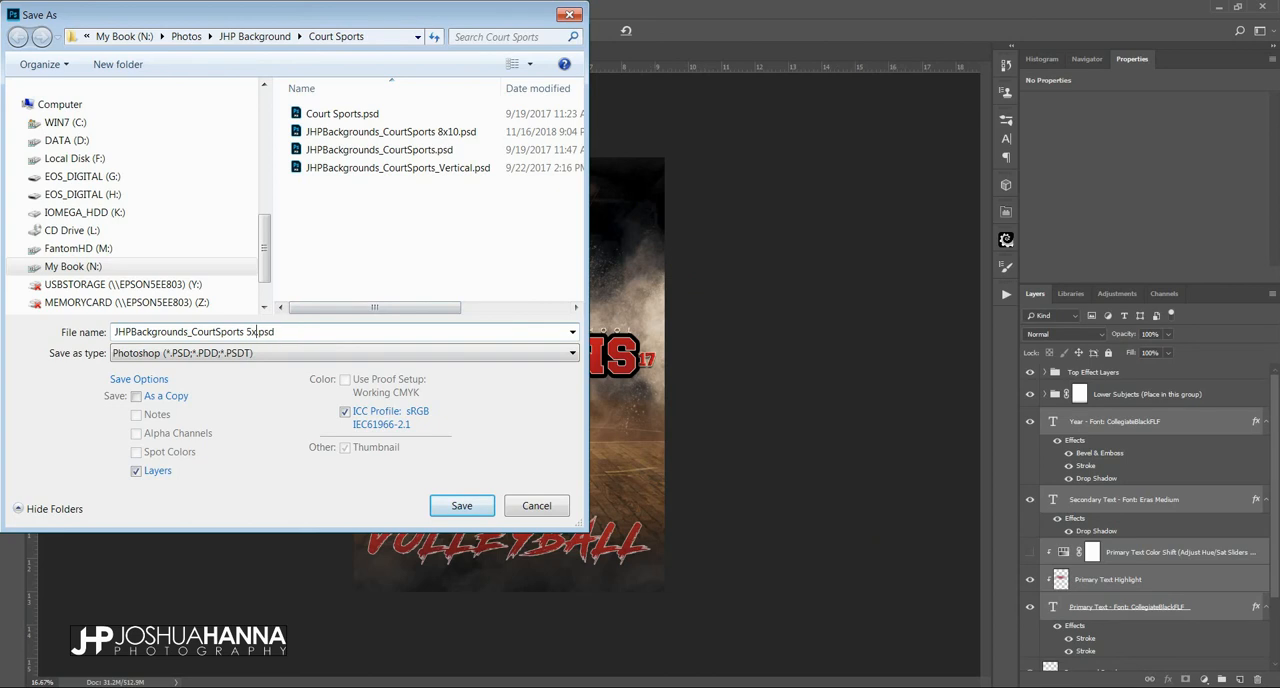
click(460, 504)
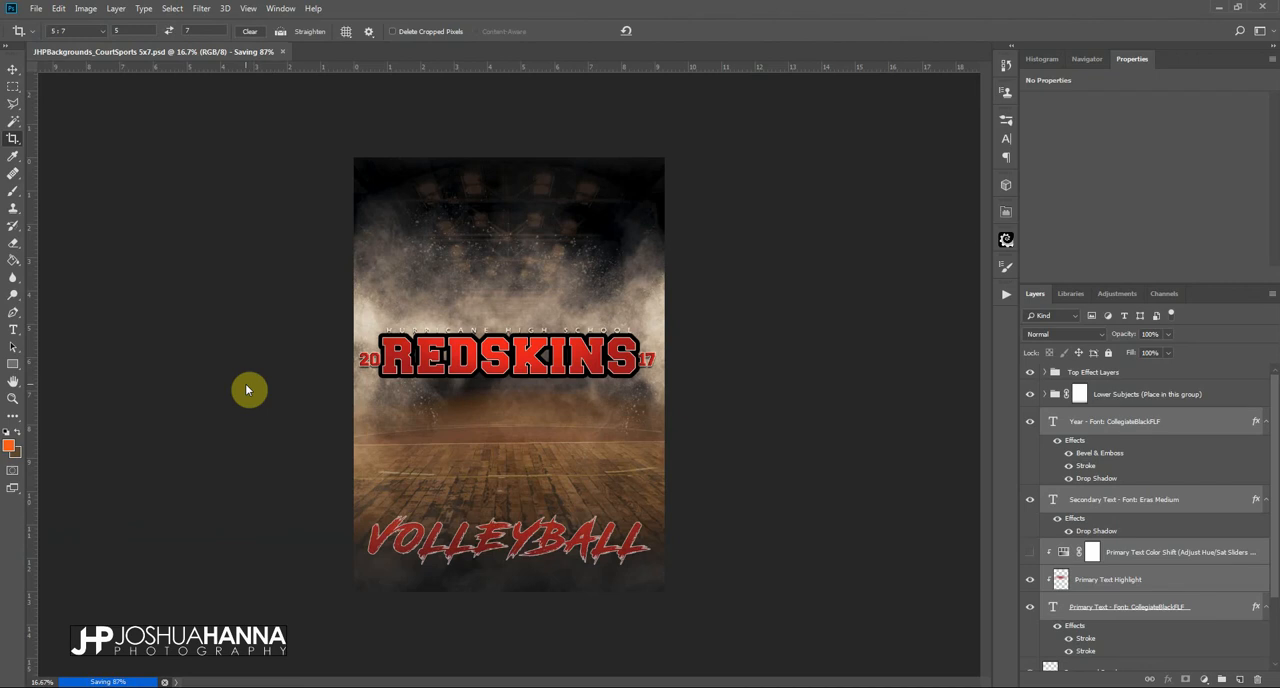
mouse_move(412, 262)
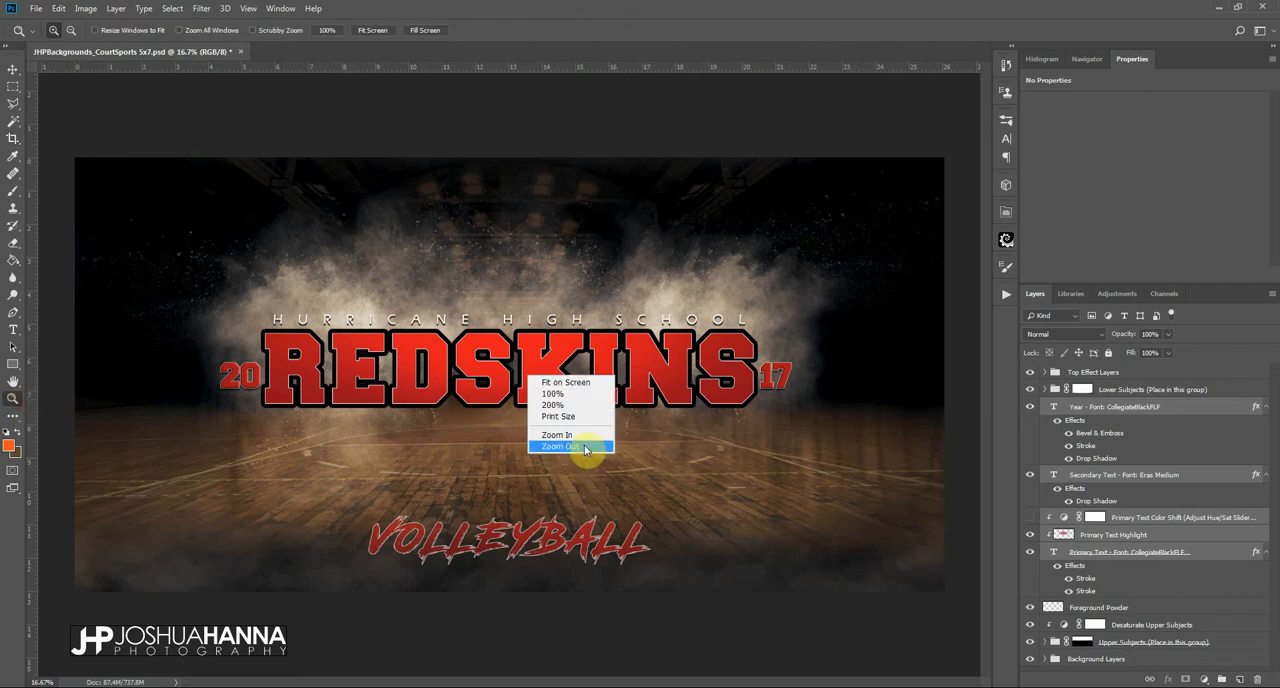
- Zoom out to the restored full wide design and ready the Crop tool around the title
click(558, 446)
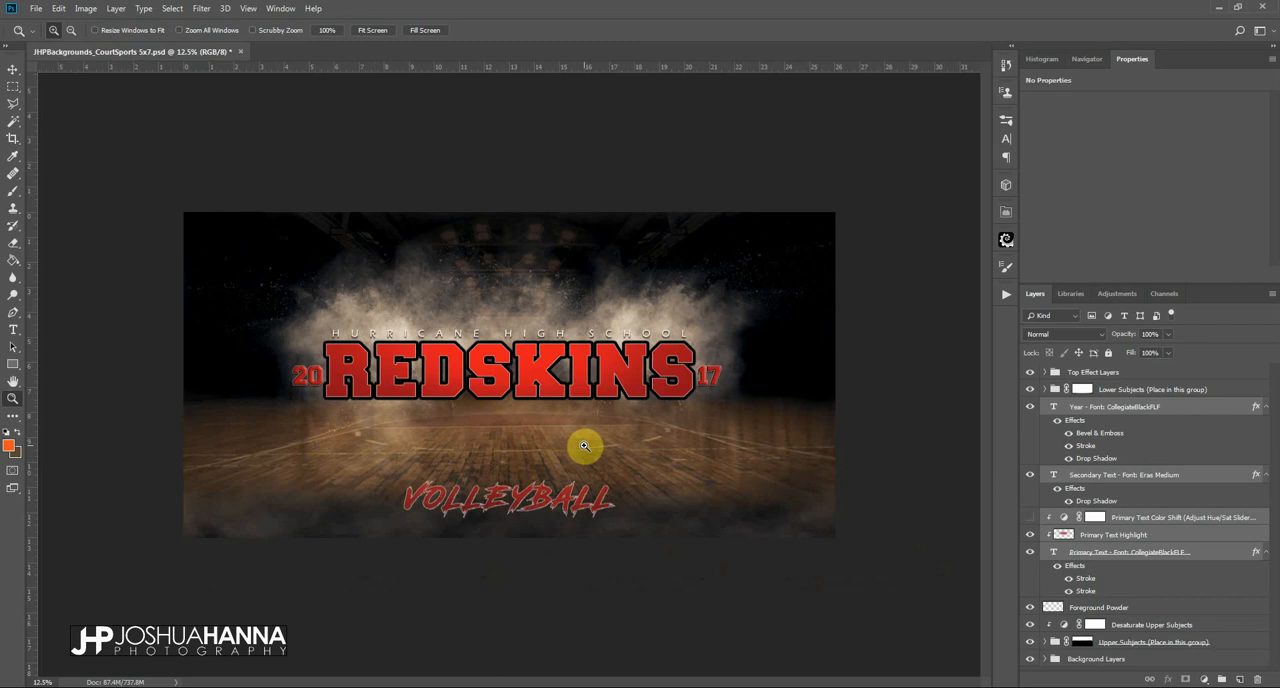
mouse_move(30, 156)
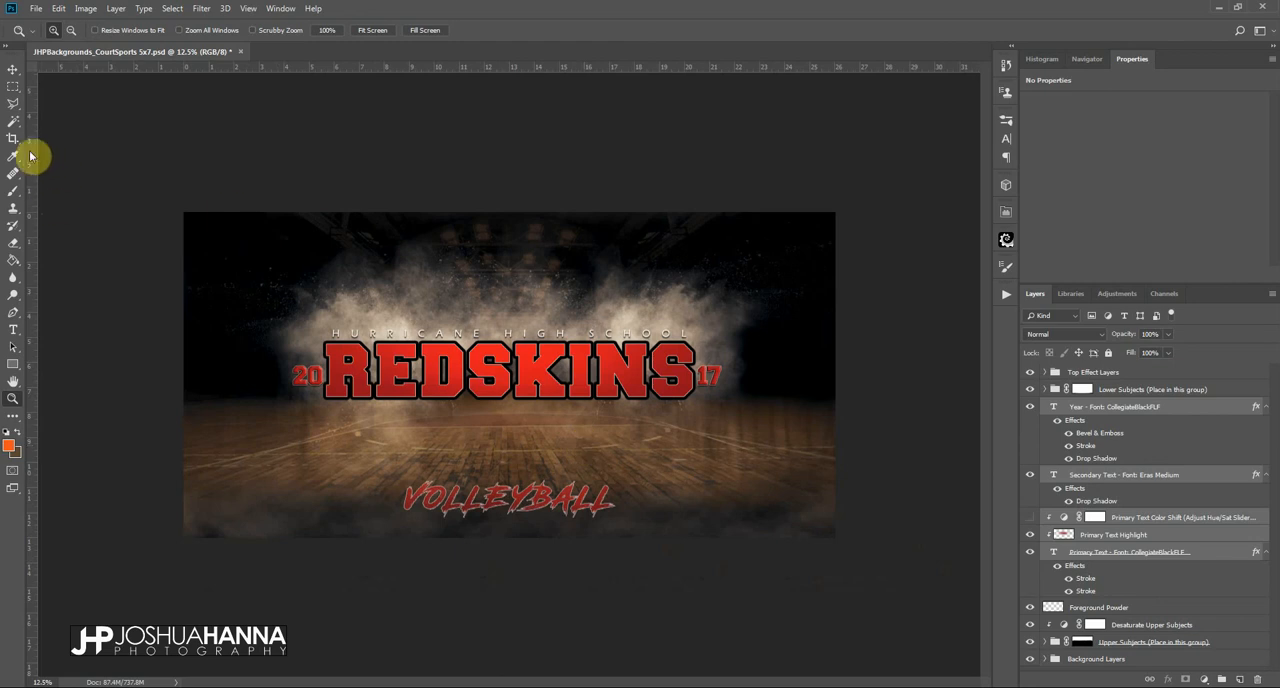
click(12, 140)
text(16)
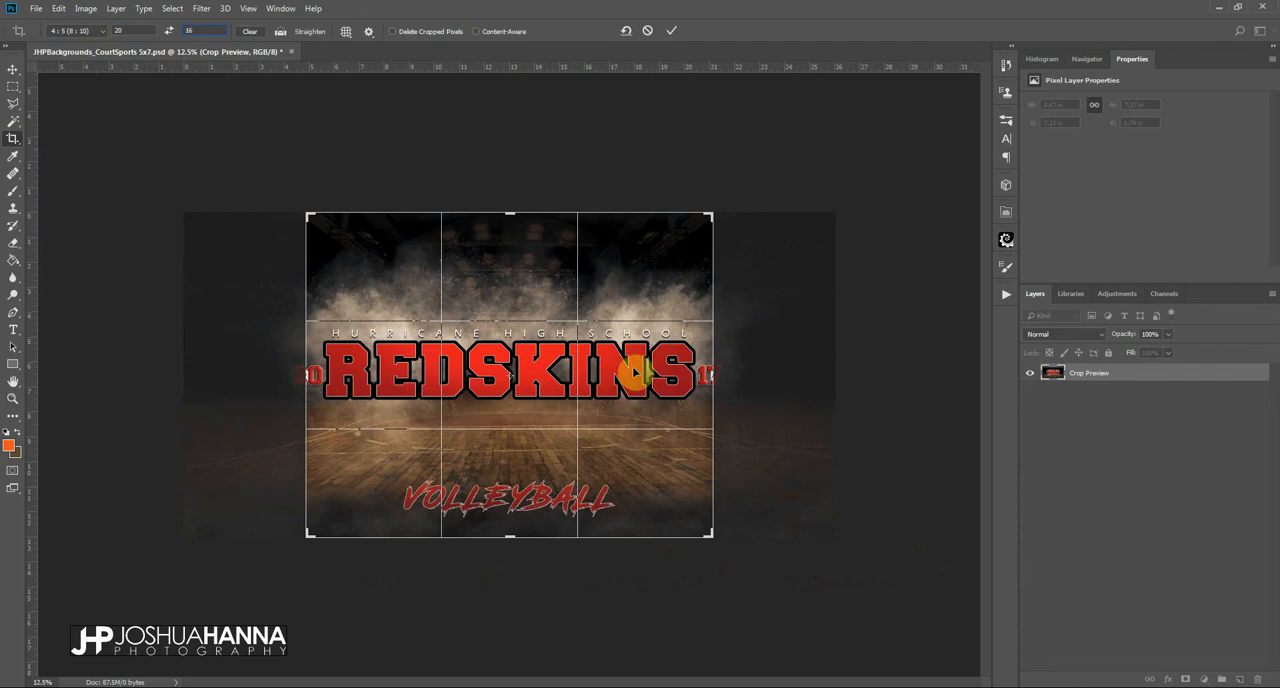
- Apply the 16:20 crop, commit the shrunken title, and save as a separate 16x20 PSD
click(672, 30)
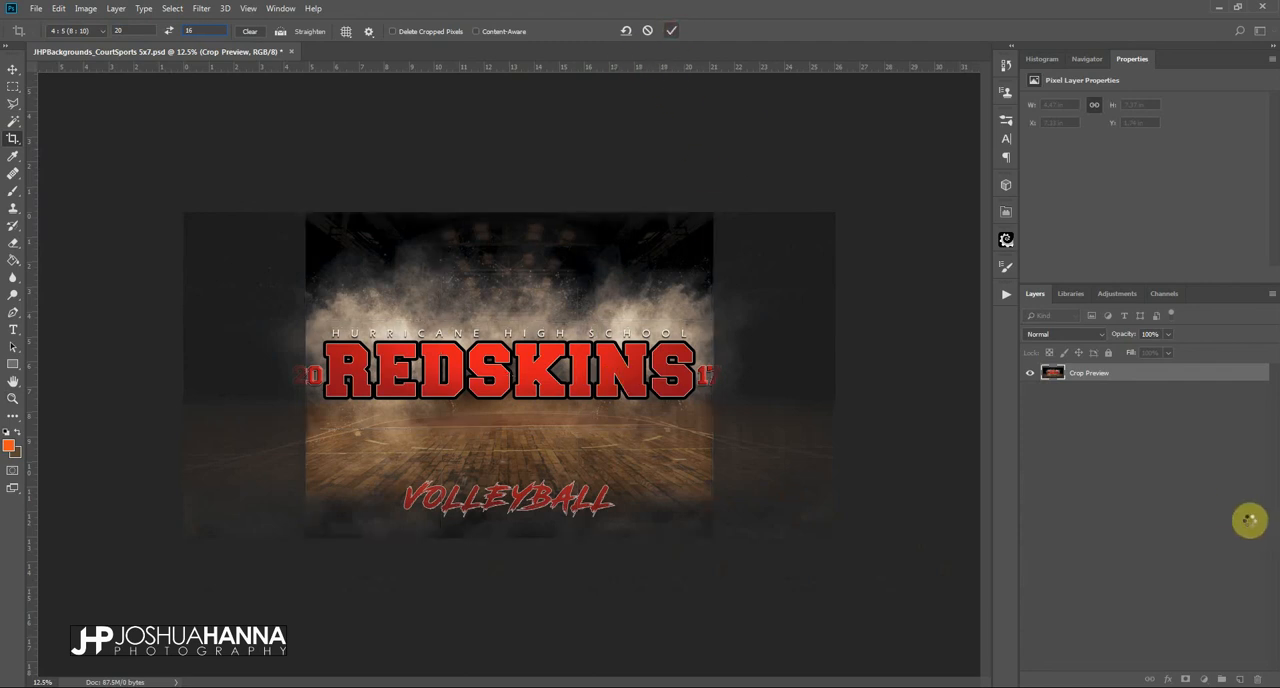
click(672, 30)
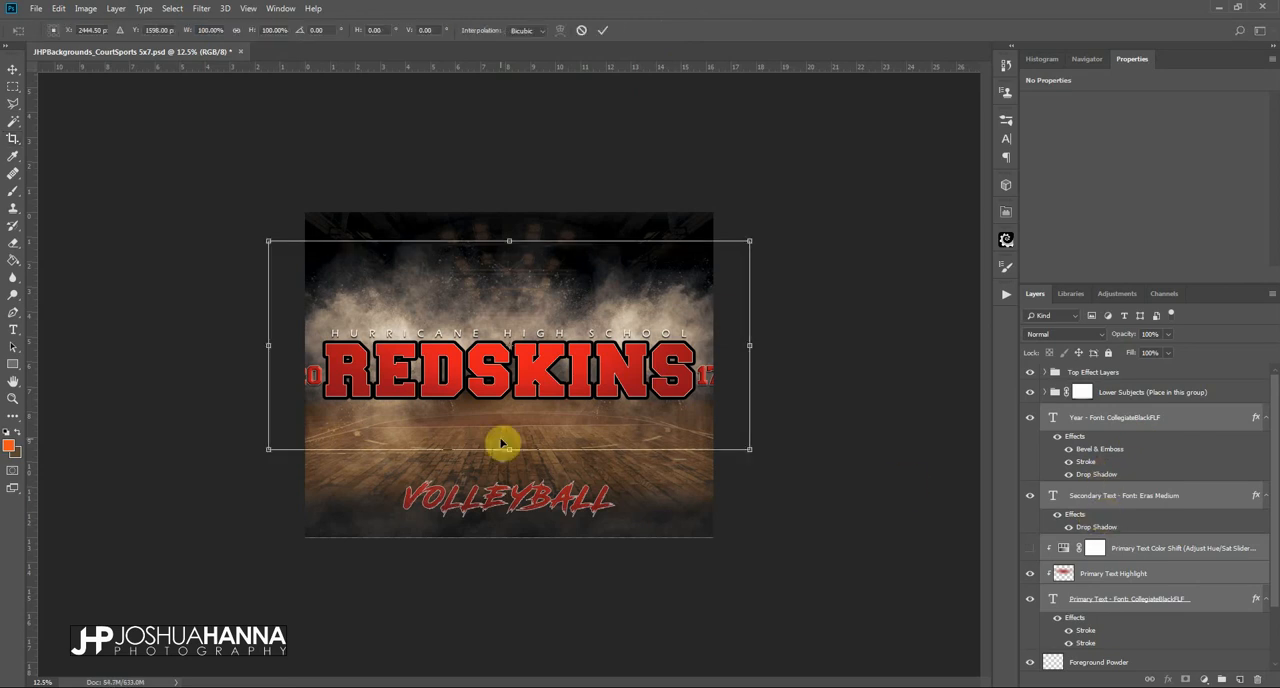
mouse_move(748, 246)
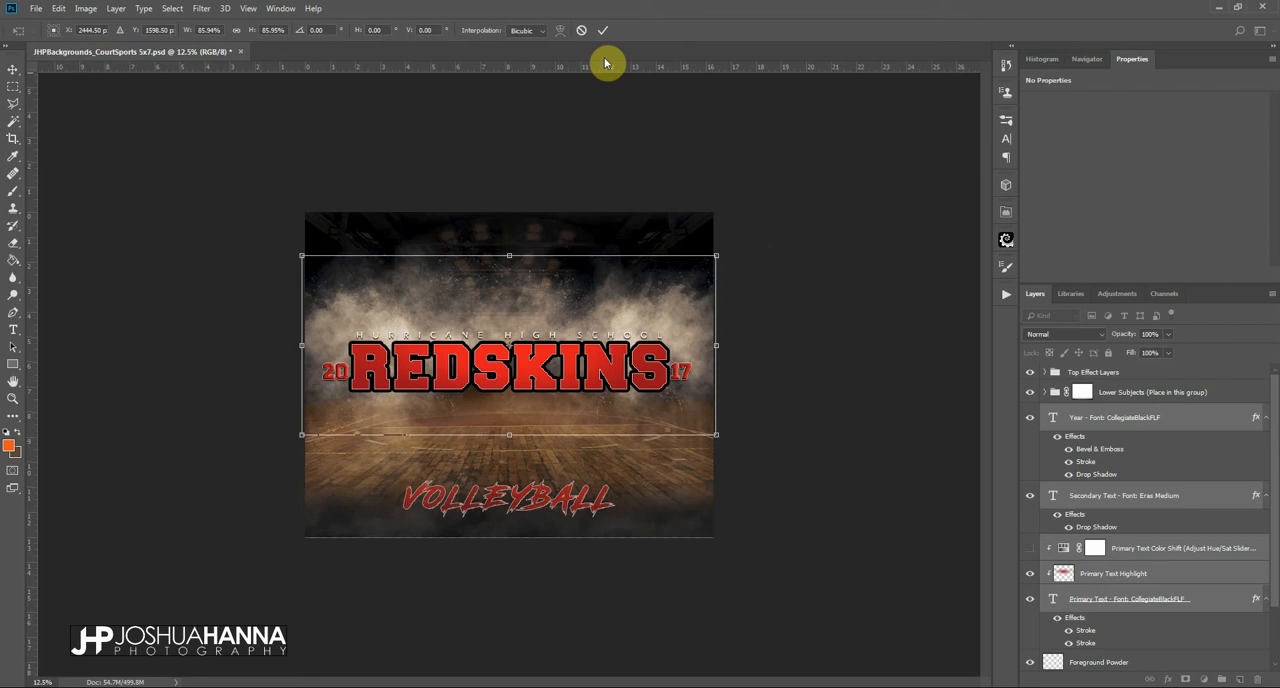
click(12, 138)
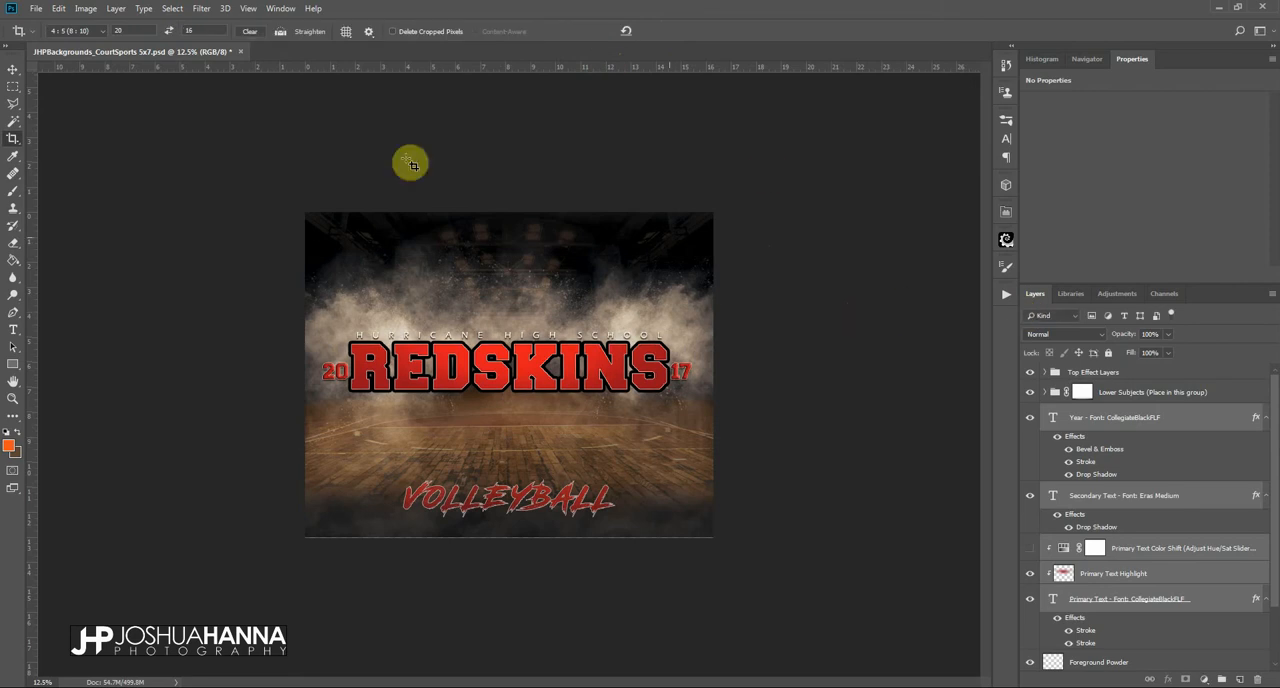
key(ctrl+shift+s)
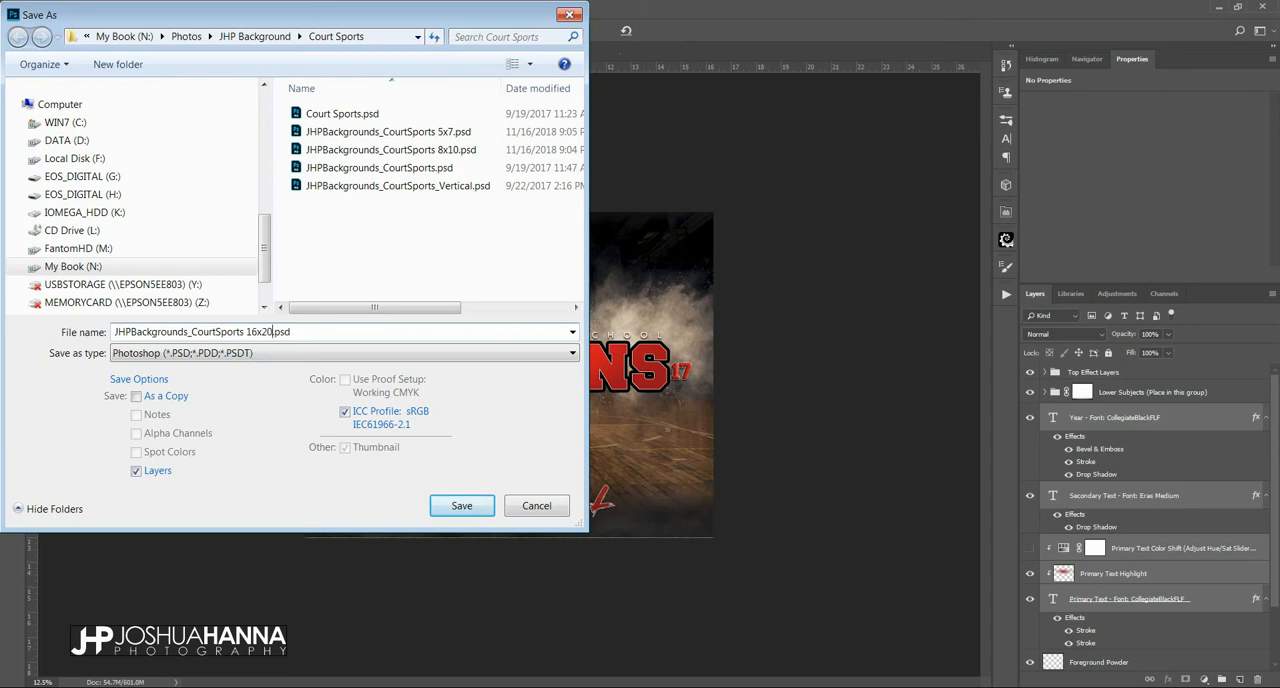
click(460, 504)
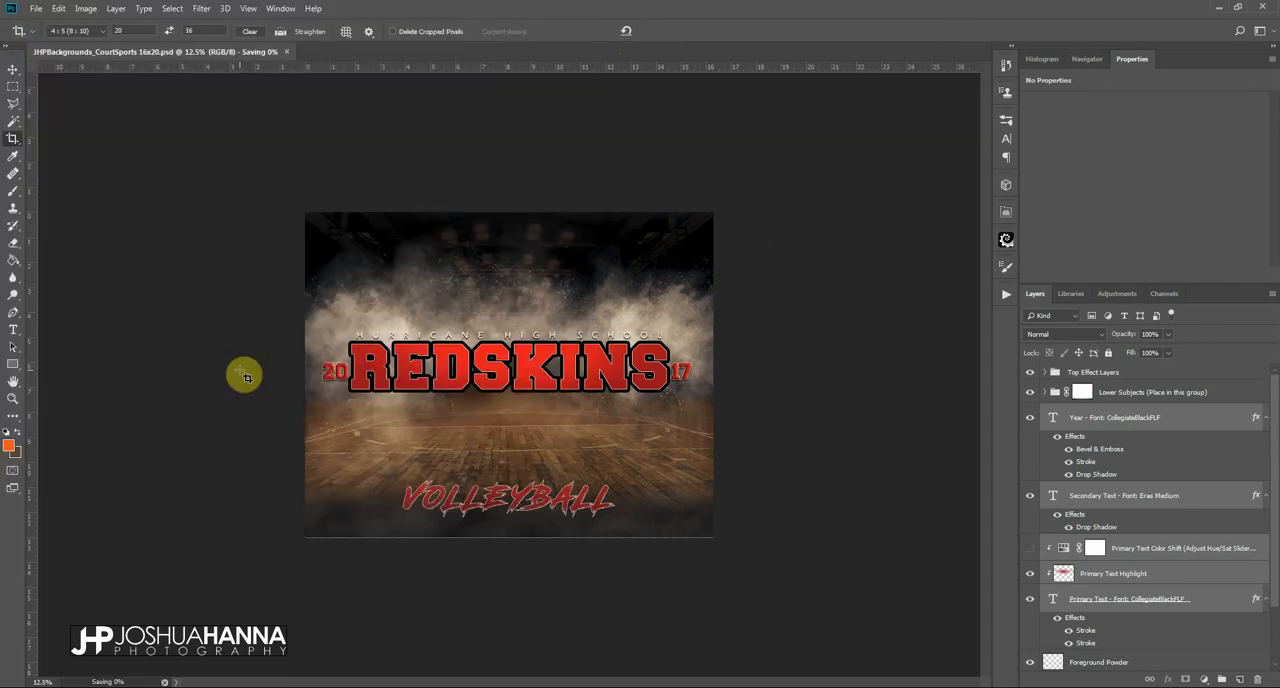